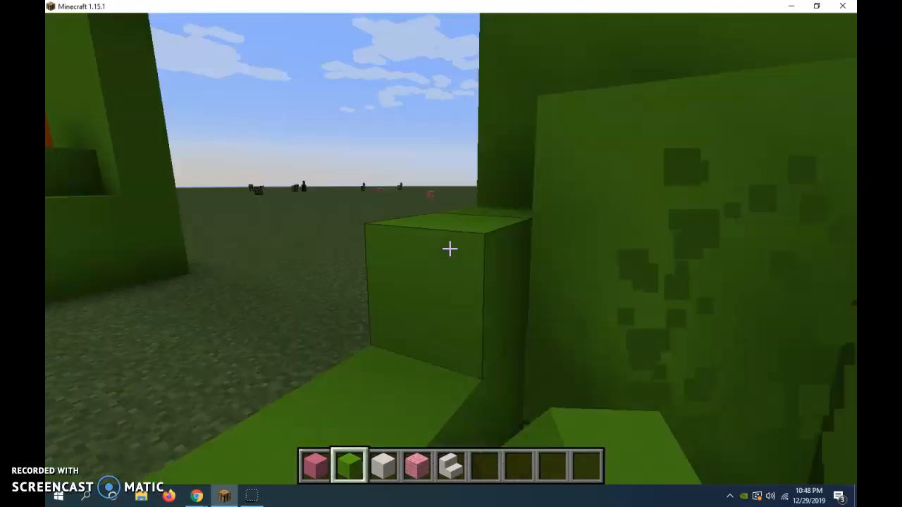
pyautogui.moveTo(451, 248)
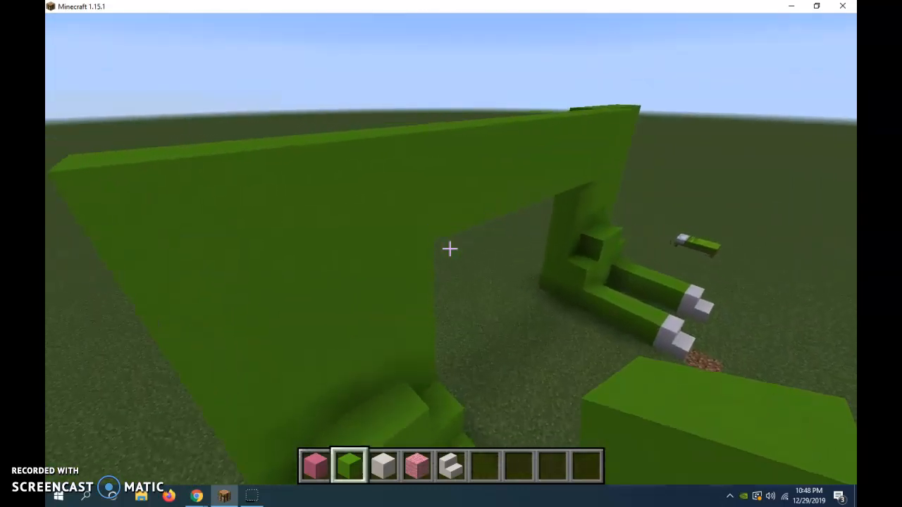
pyautogui.moveTo(451, 248)
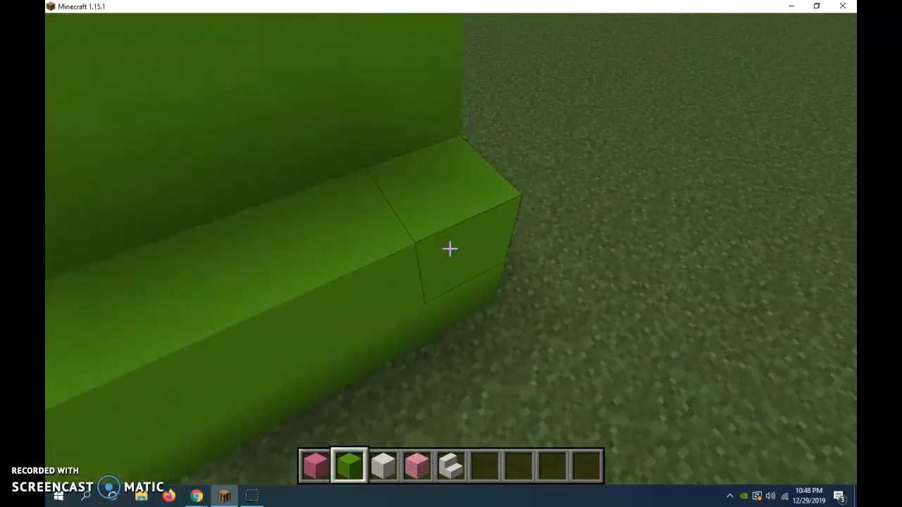
pyautogui.moveTo(450, 248)
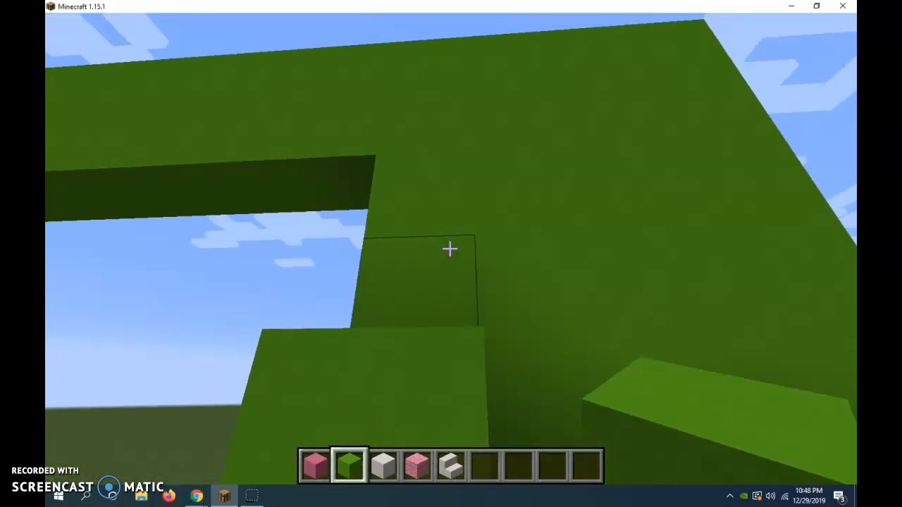
pyautogui.moveTo(451, 254)
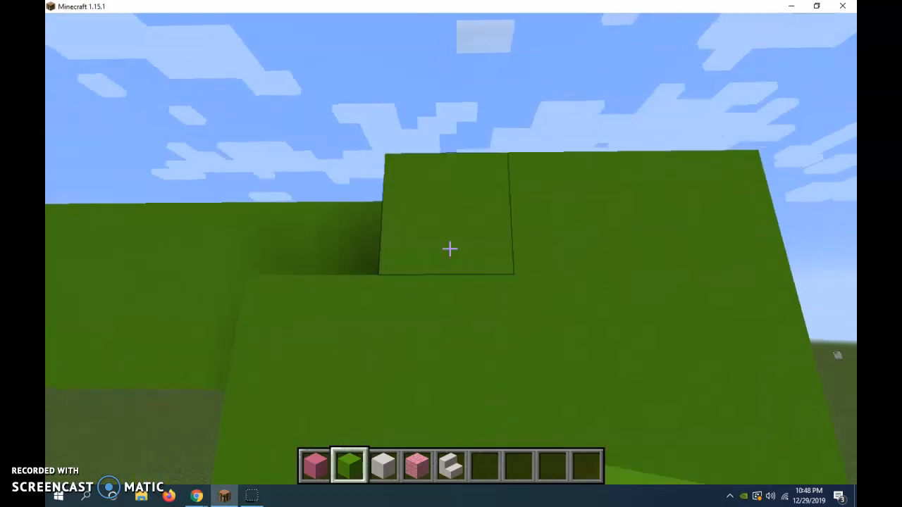
pyautogui.moveTo(451, 254)
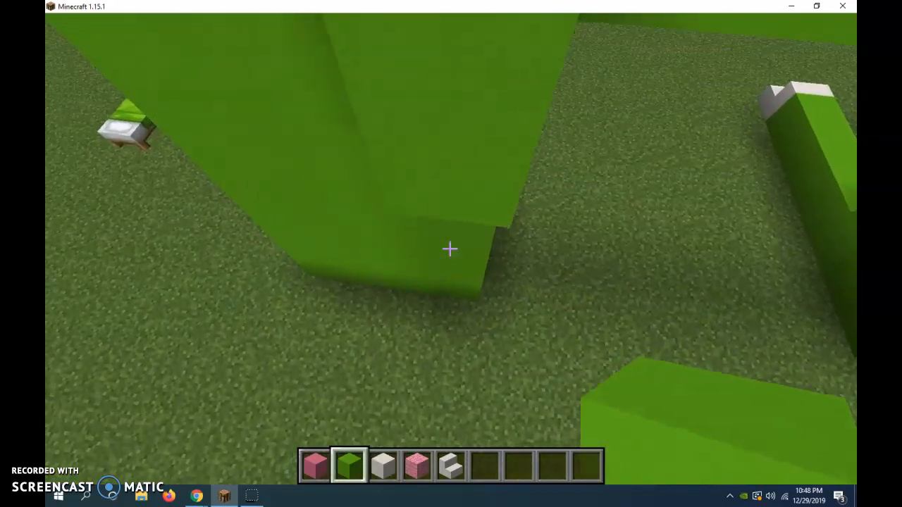
pyautogui.moveTo(451, 248)
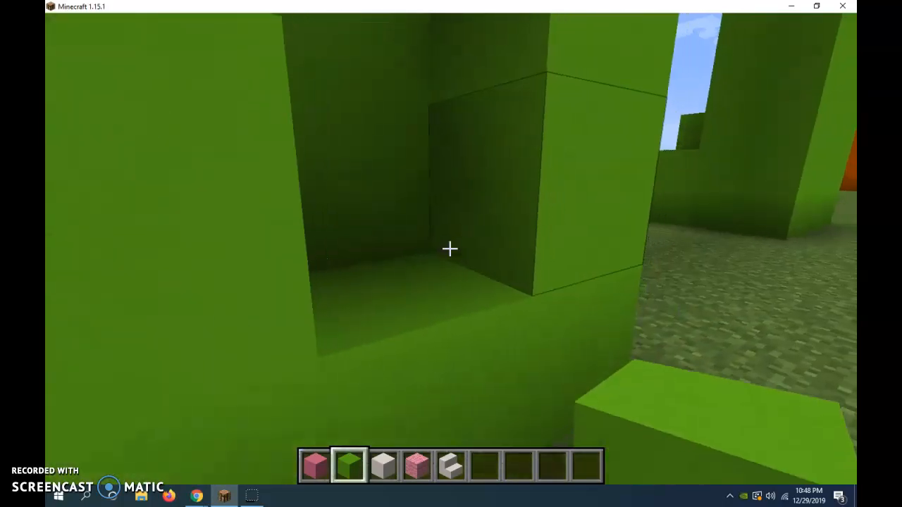
pyautogui.moveTo(451, 248)
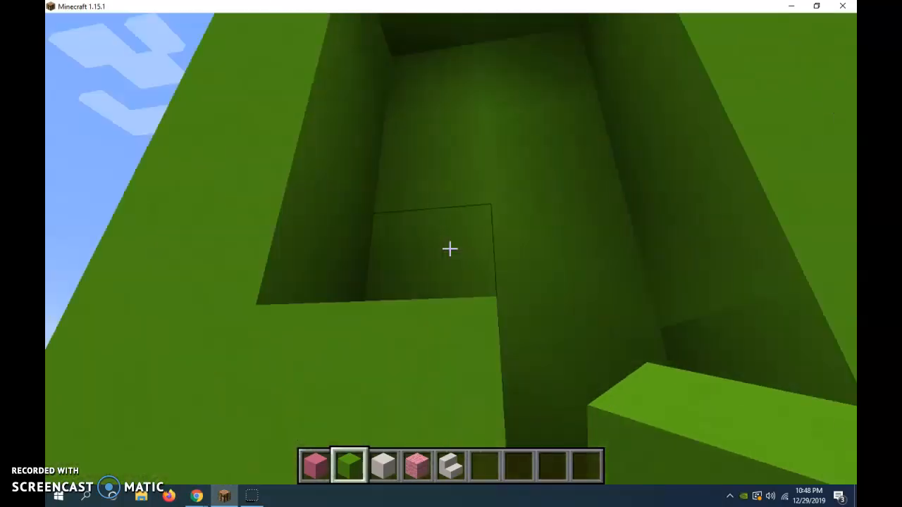
pyautogui.moveTo(451, 248)
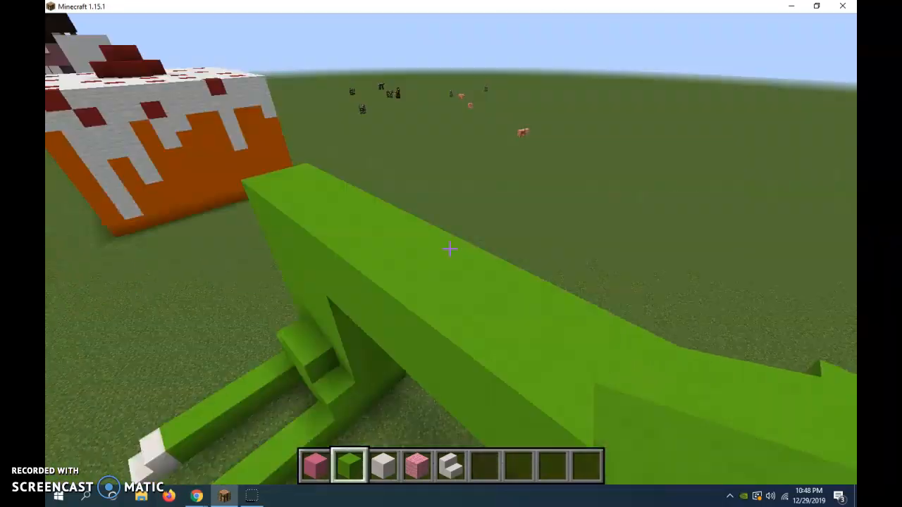
pyautogui.moveTo(451, 248)
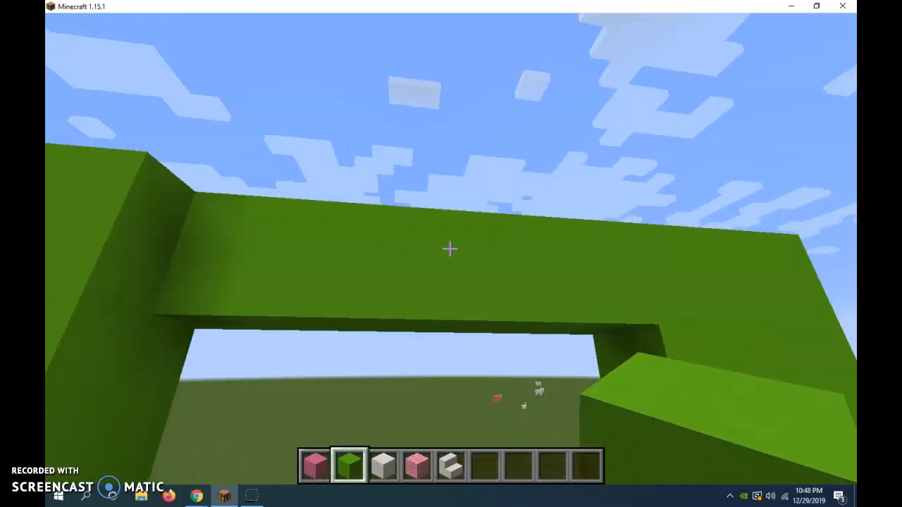
pyautogui.moveTo(451, 248)
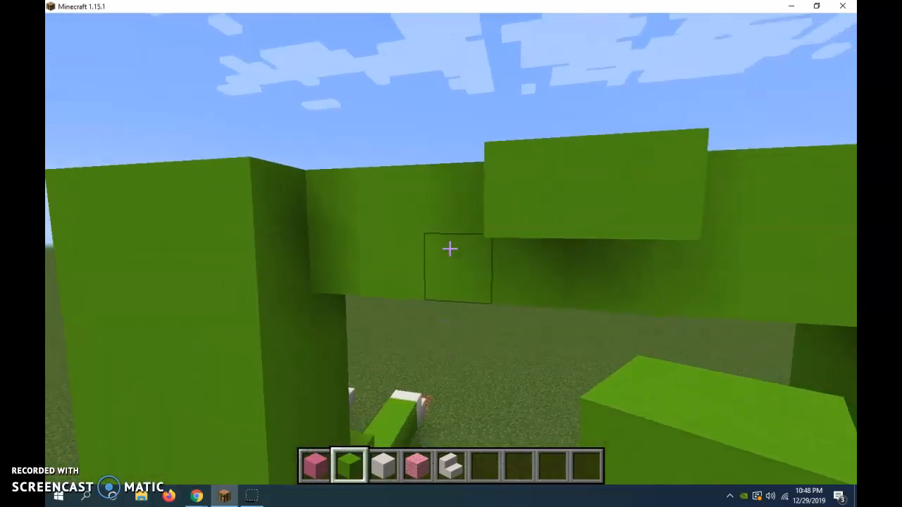
pyautogui.moveTo(451, 254)
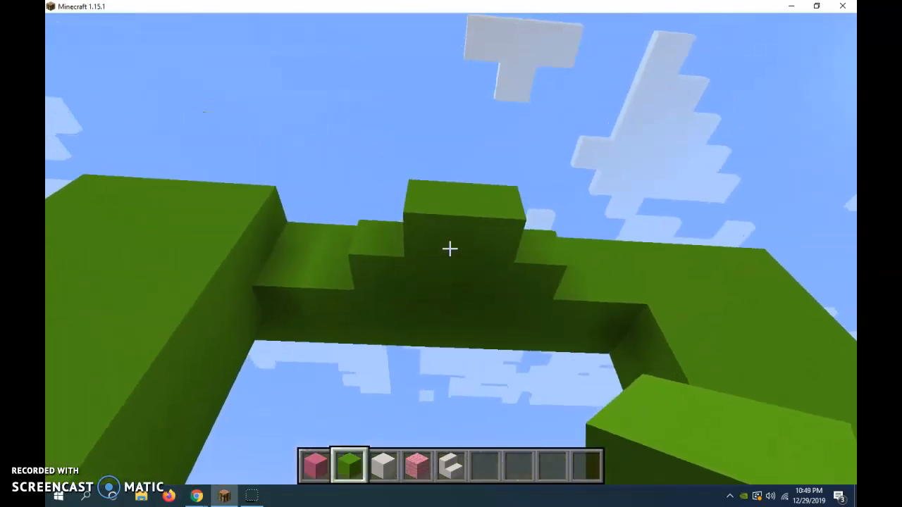
pyautogui.moveTo(451, 248)
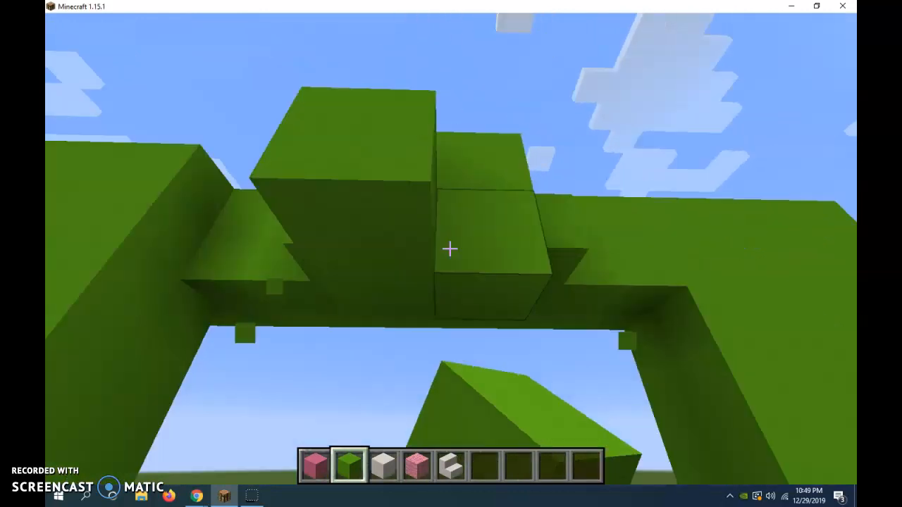
pyautogui.moveTo(451, 248)
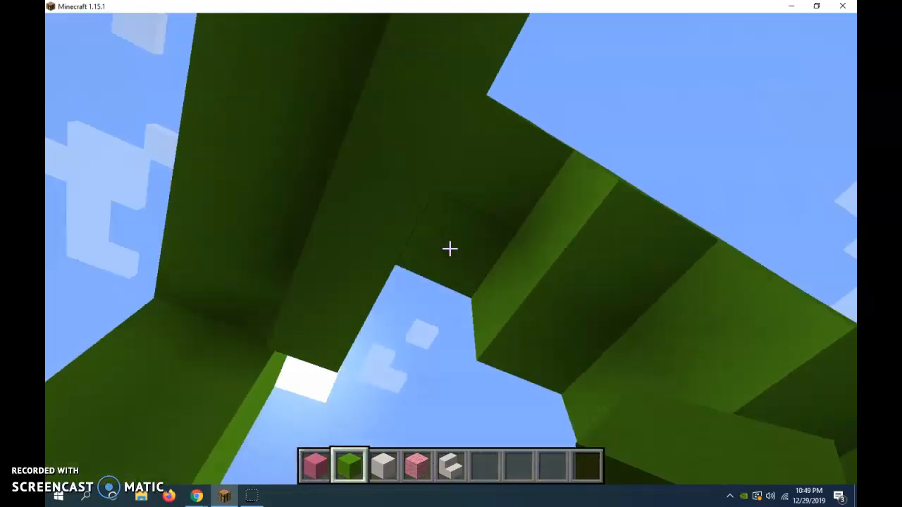
pyautogui.moveTo(451, 248)
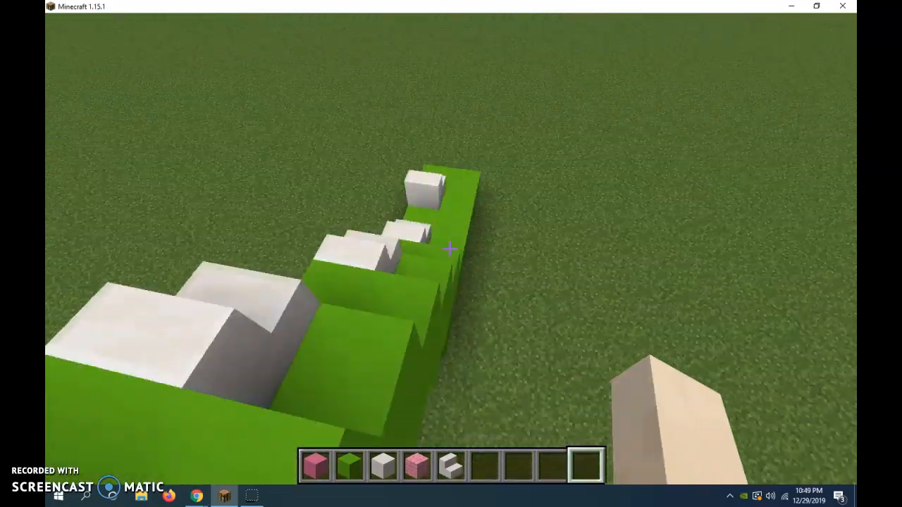
pyautogui.moveTo(451, 254)
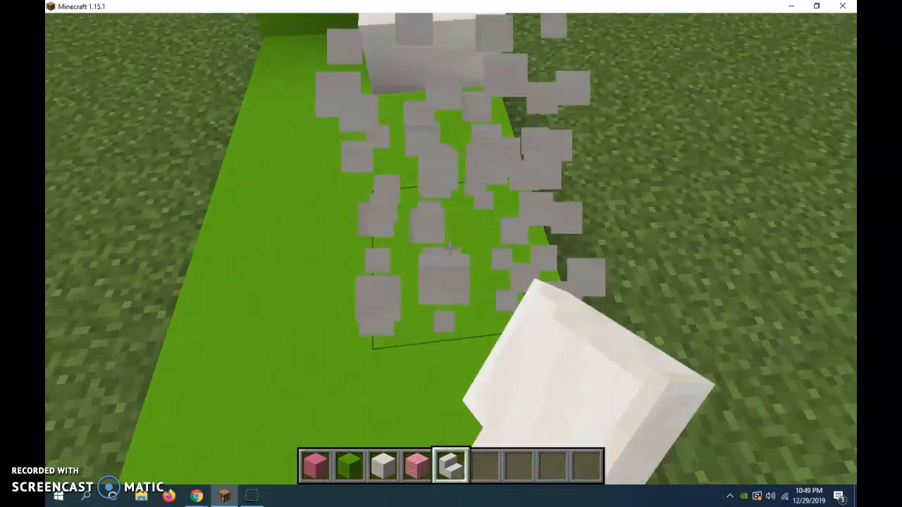
pyautogui.moveTo(450, 254)
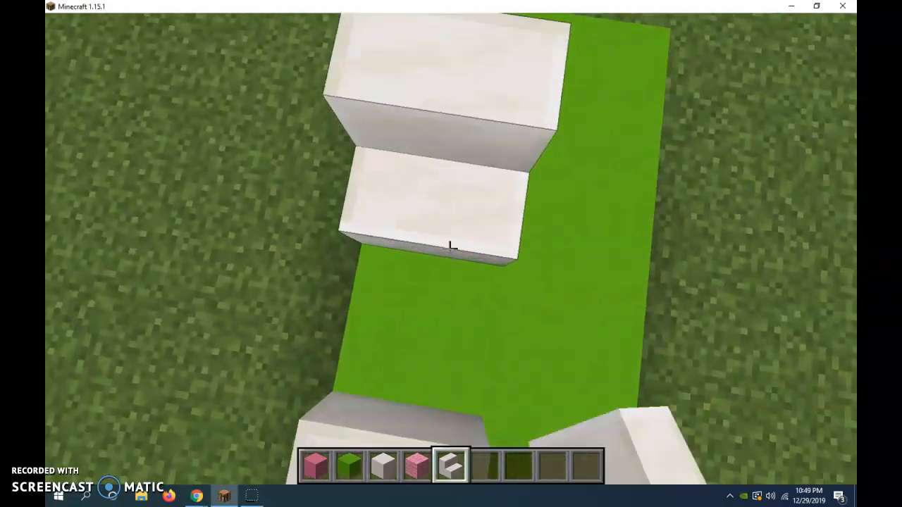
pyautogui.moveTo(451, 253)
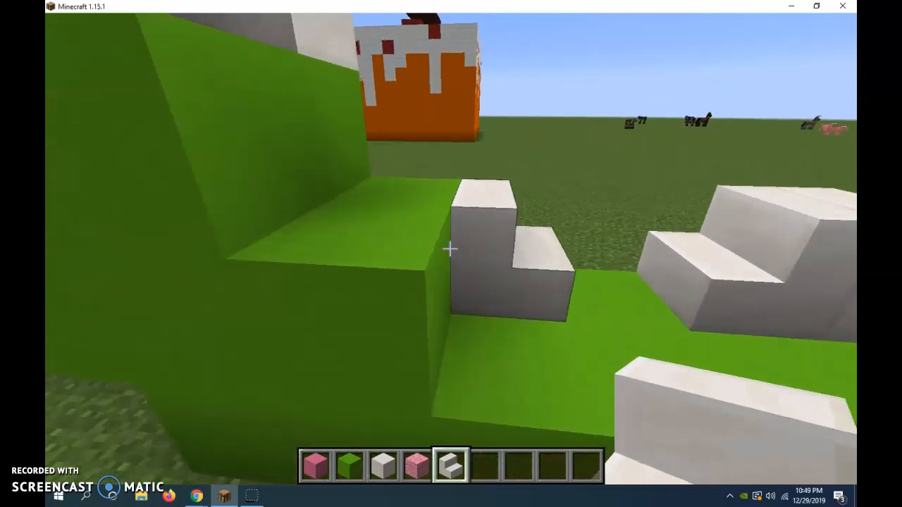
pyautogui.moveTo(451, 254)
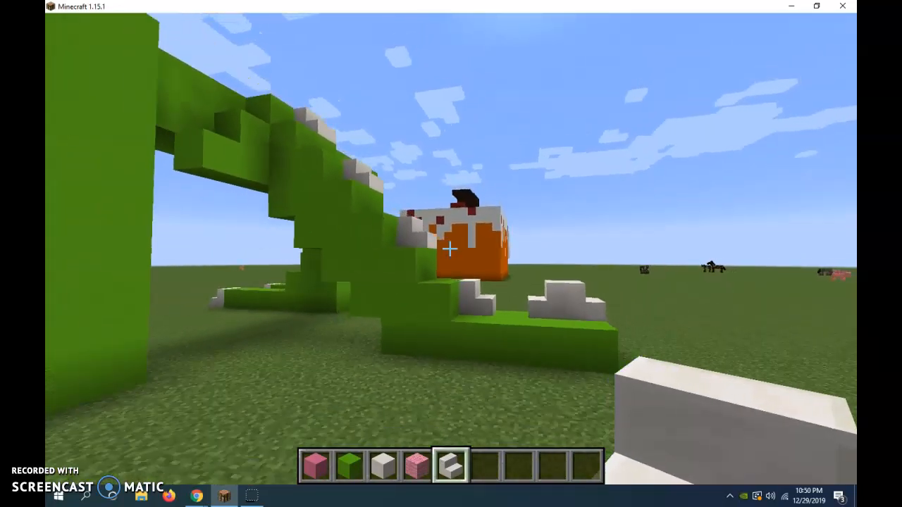
pyautogui.moveTo(451, 254)
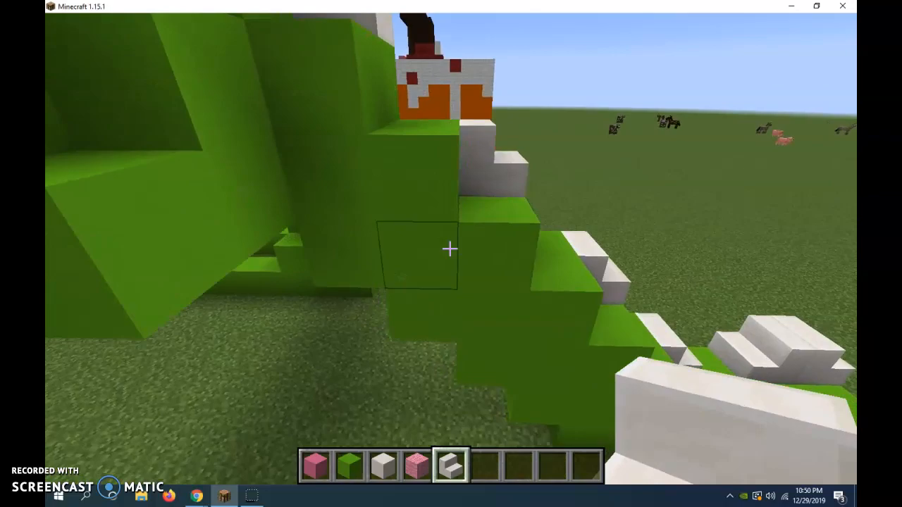
pyautogui.moveTo(451, 253)
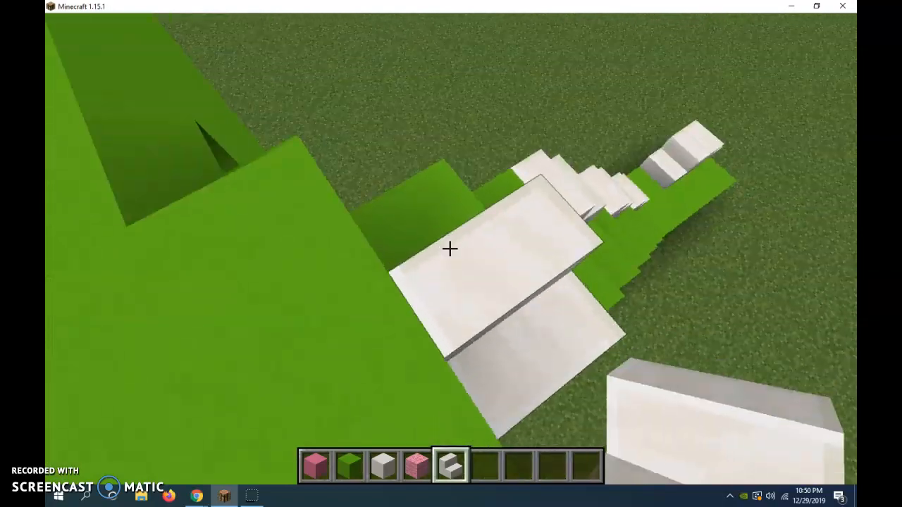
pyautogui.moveTo(451, 254)
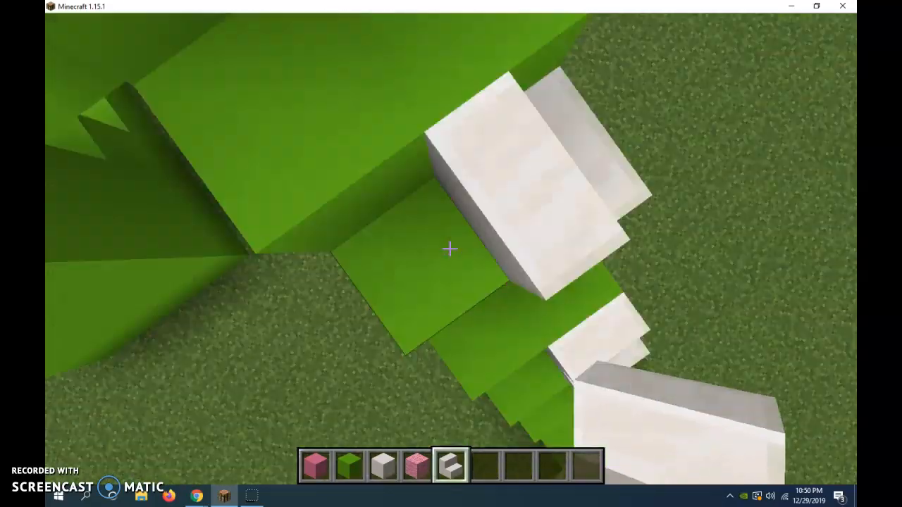
# Break the misplaced lime block beside the foot's white claw.
pyautogui.click(451, 248)
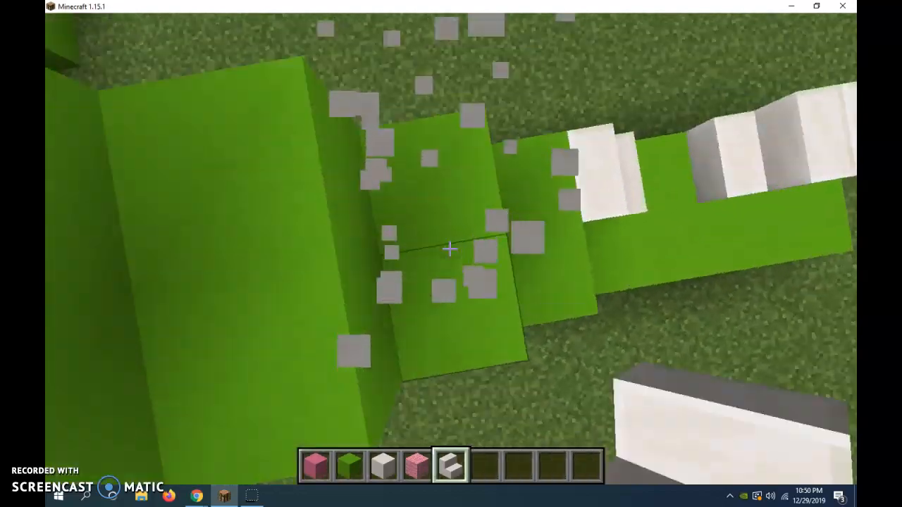
pyautogui.moveTo(451, 254)
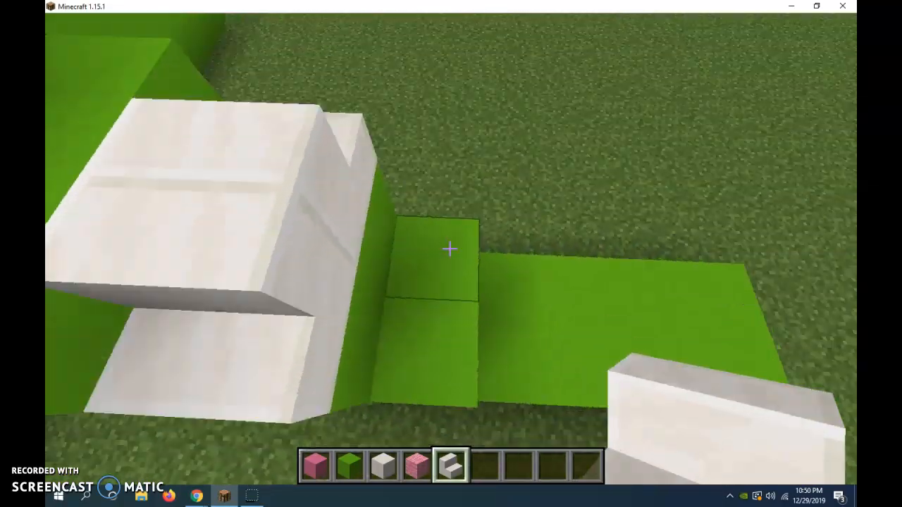
pyautogui.moveTo(451, 254)
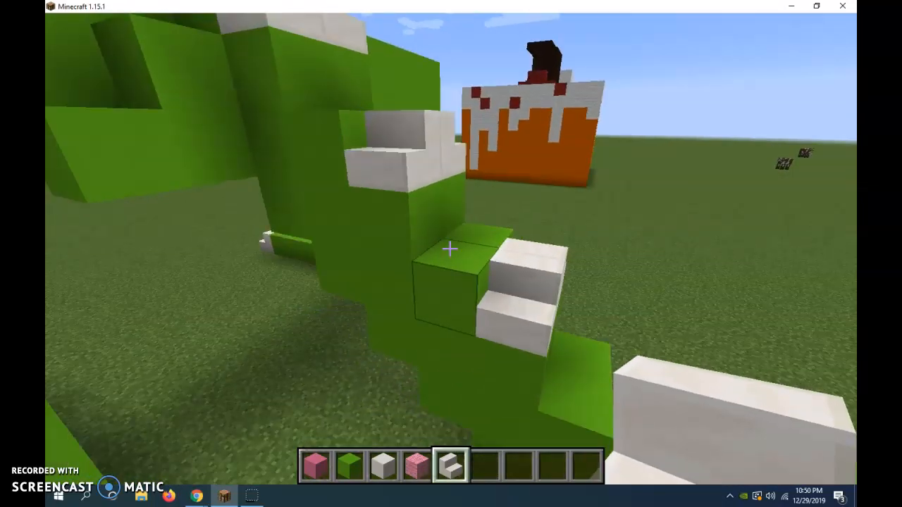
pyautogui.moveTo(451, 253)
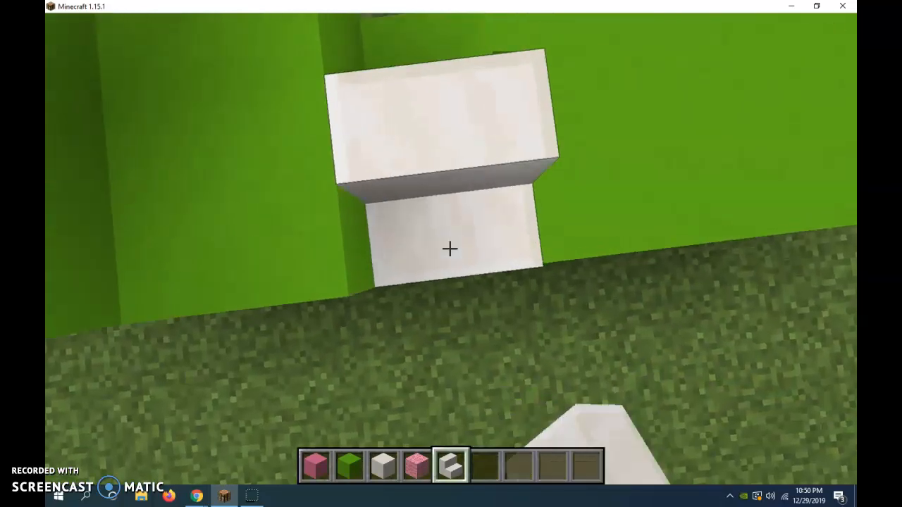
pyautogui.moveTo(450, 254)
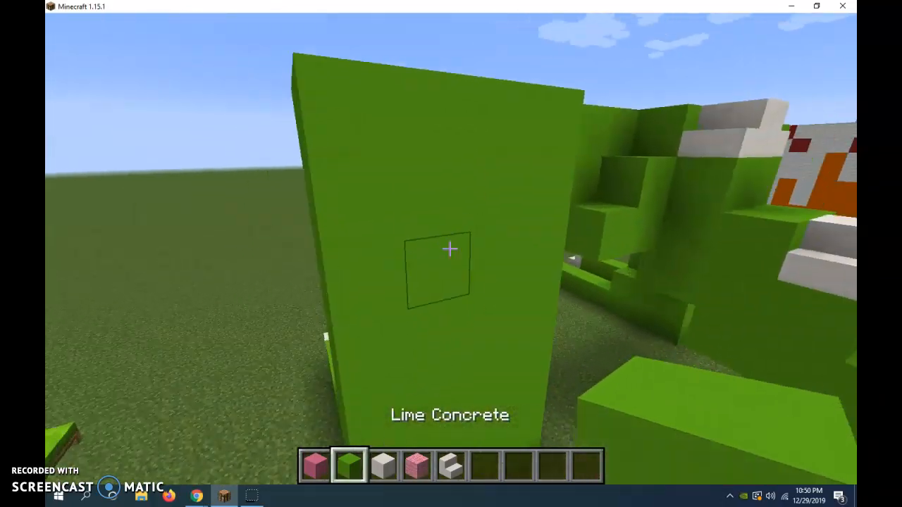
pyautogui.moveTo(451, 253)
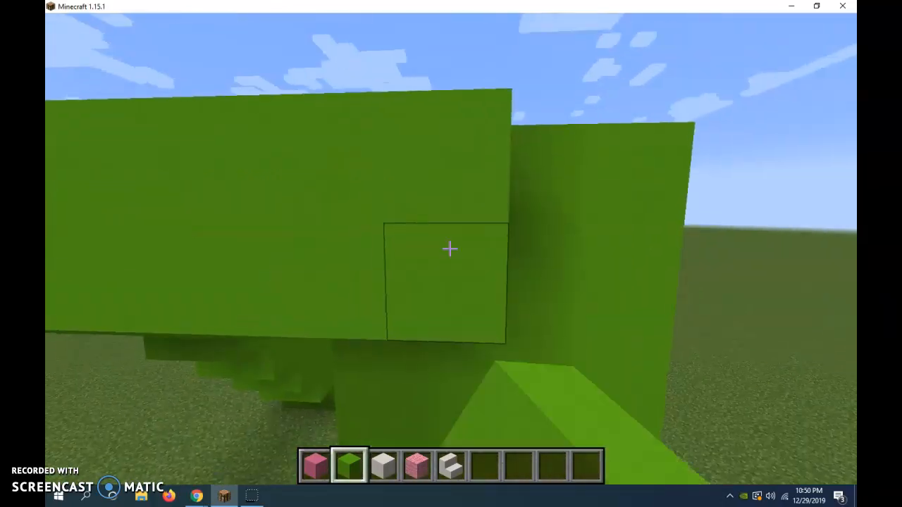
pyautogui.moveTo(451, 253)
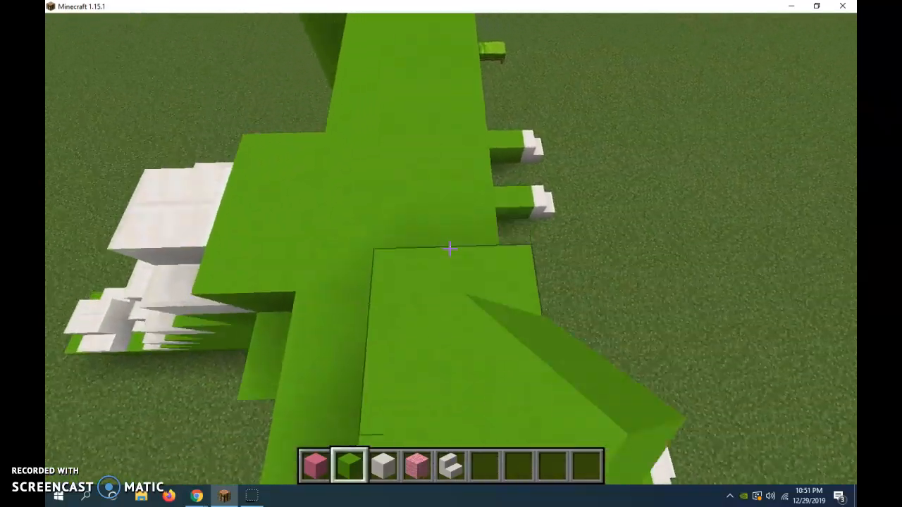
pyautogui.moveTo(450, 254)
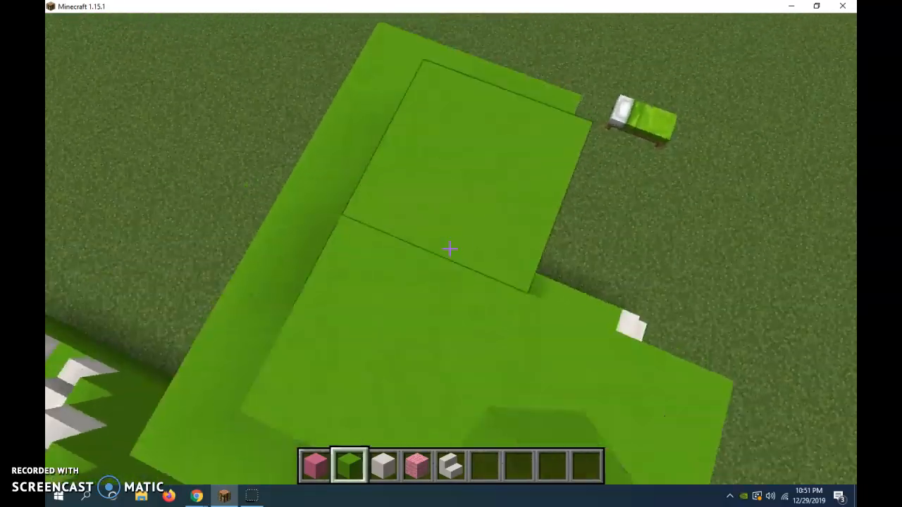
pyautogui.moveTo(451, 254)
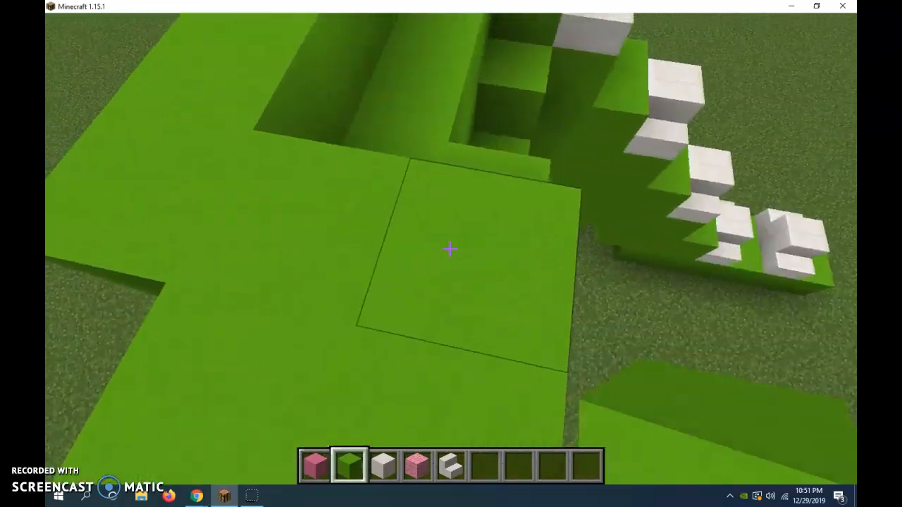
pyautogui.moveTo(451, 248)
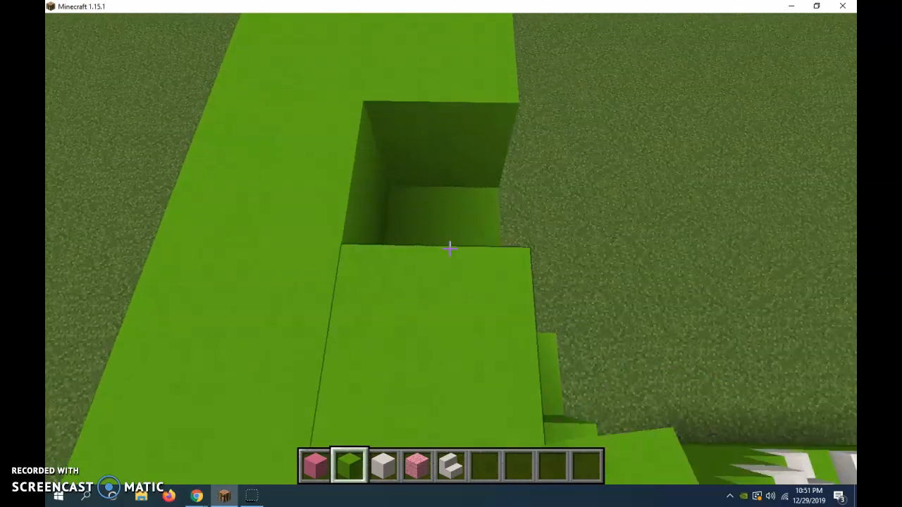
pyautogui.moveTo(451, 248)
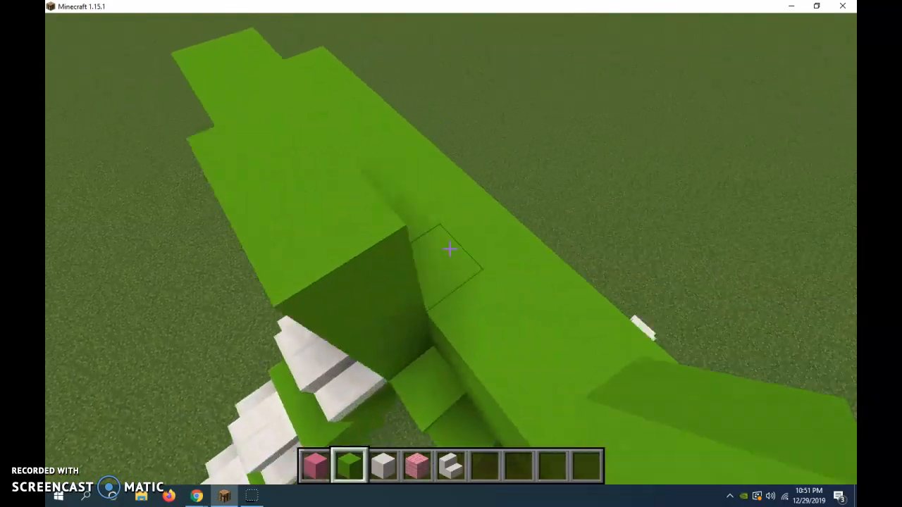
pyautogui.moveTo(451, 254)
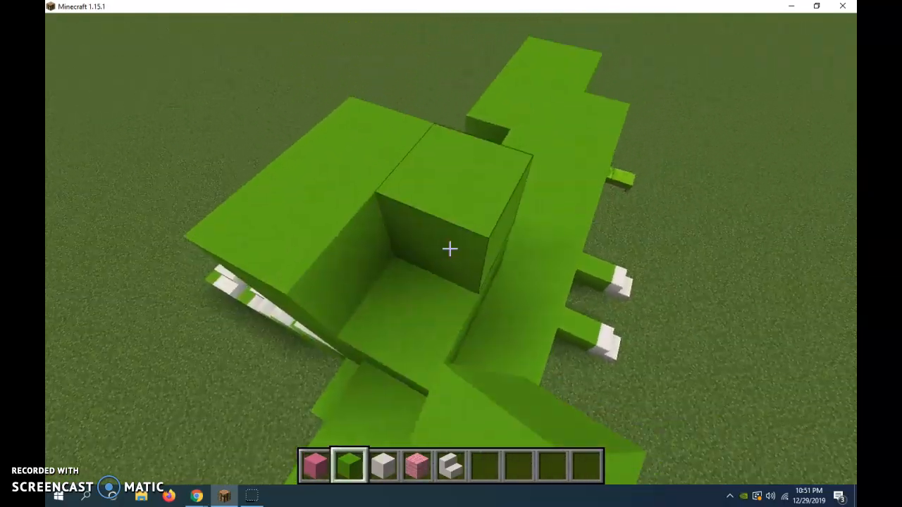
pyautogui.moveTo(451, 253)
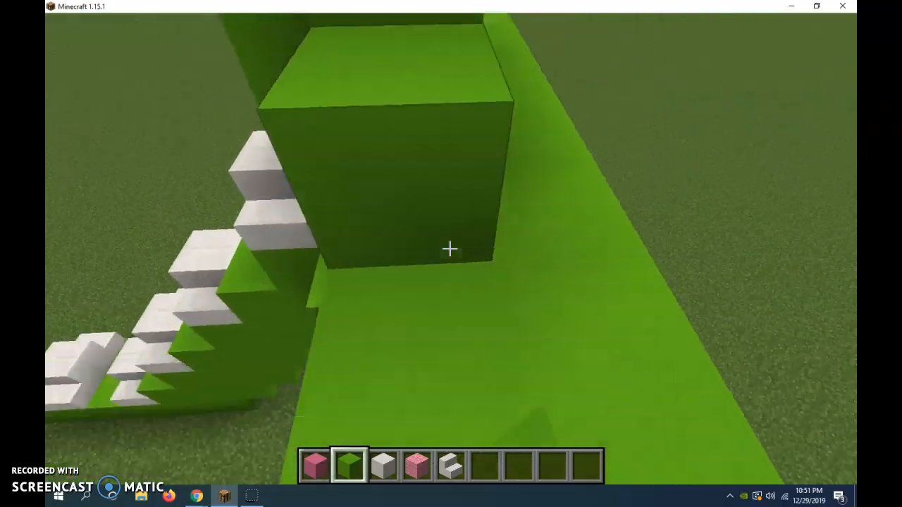
pyautogui.moveTo(451, 254)
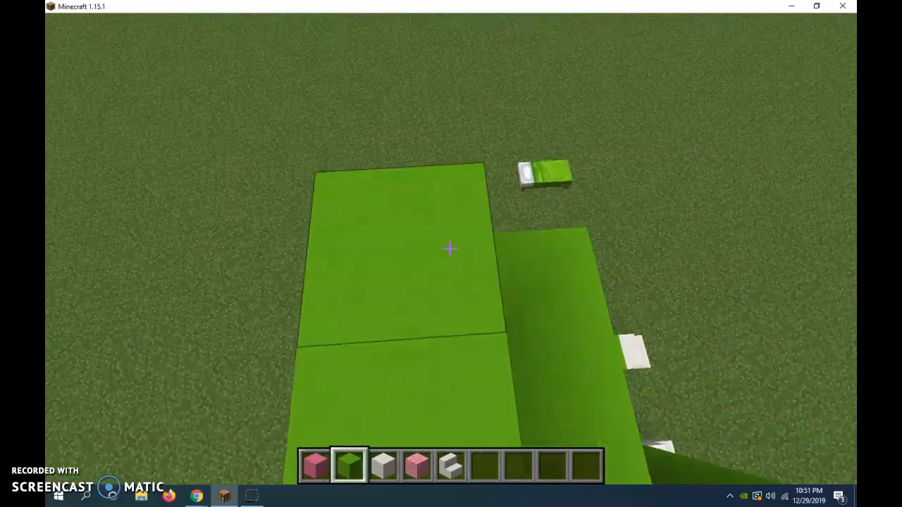
pyautogui.moveTo(451, 250)
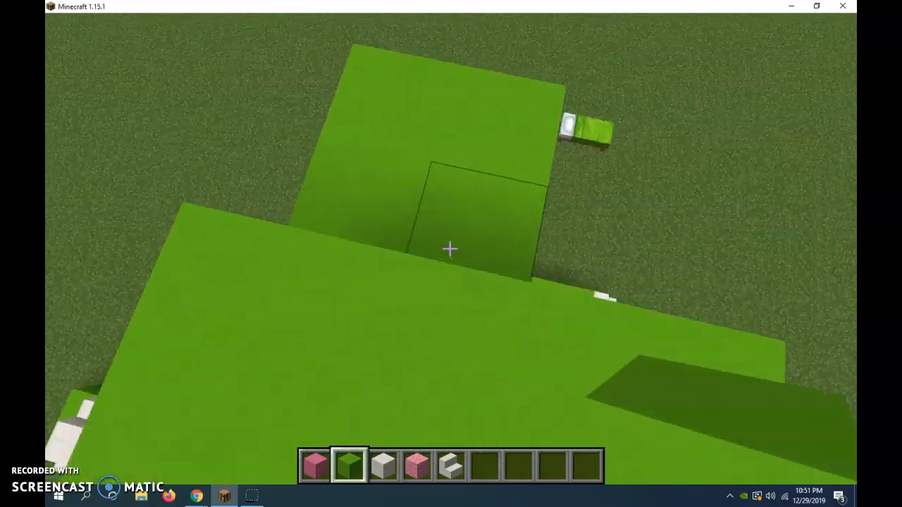
pyautogui.moveTo(451, 246)
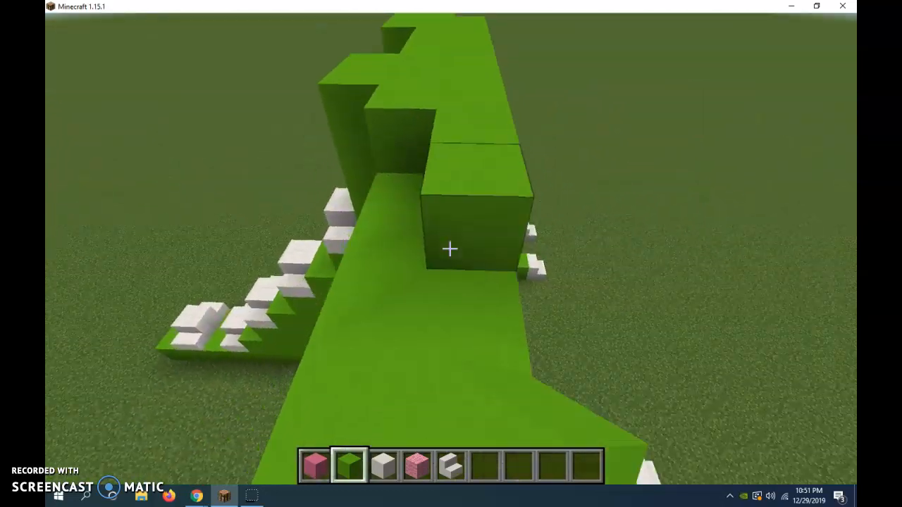
pyautogui.moveTo(451, 248)
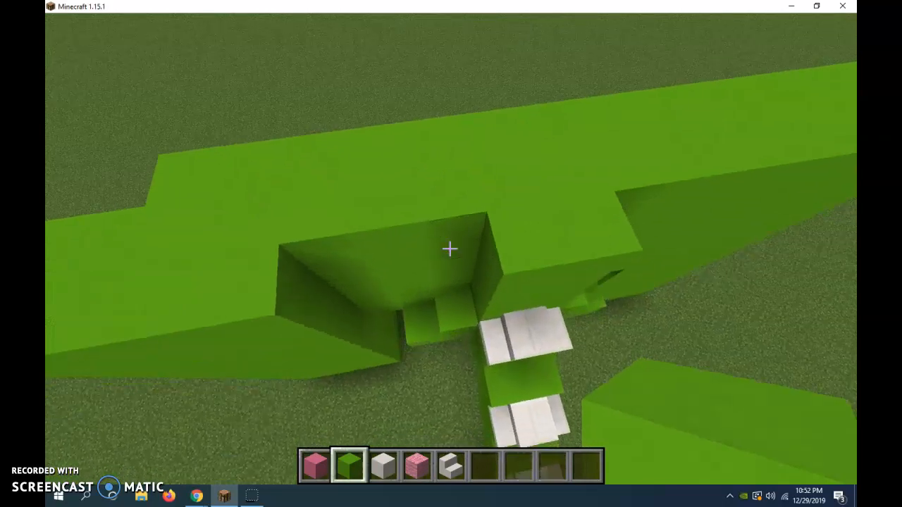
pyautogui.moveTo(451, 254)
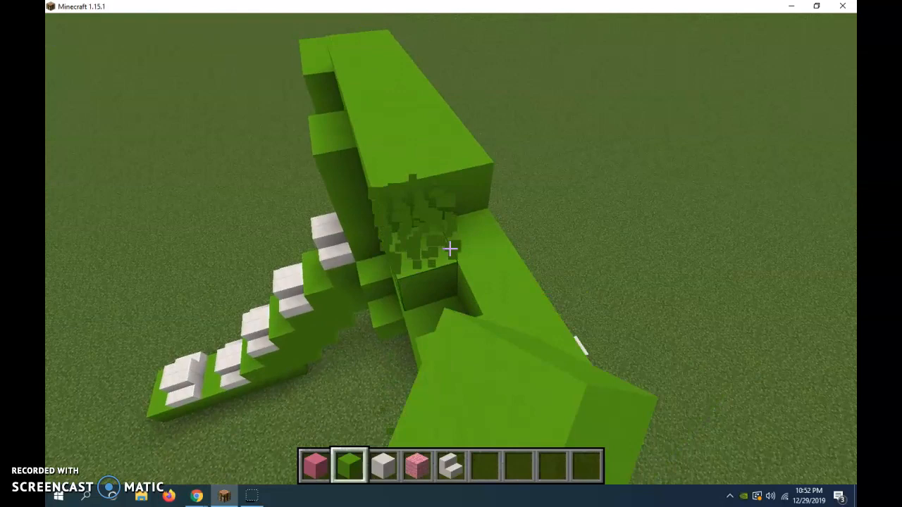
pyautogui.moveTo(451, 248)
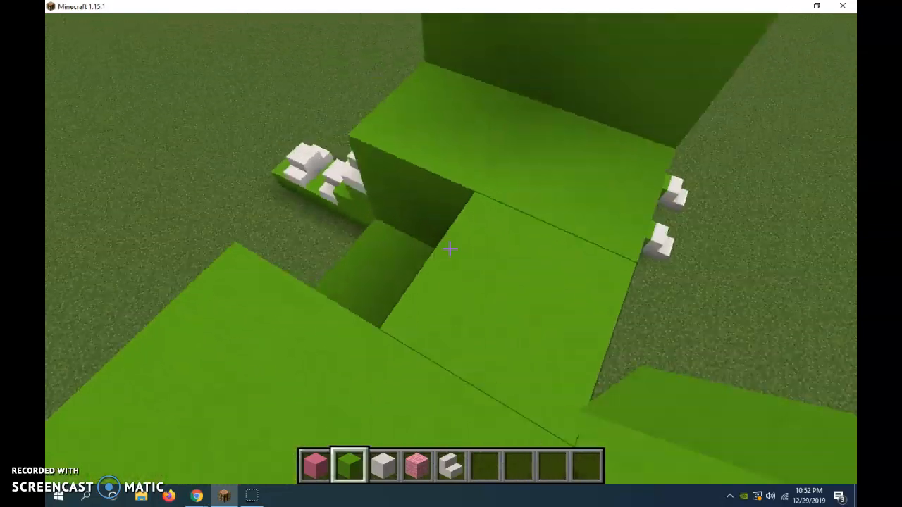
pyautogui.moveTo(451, 248)
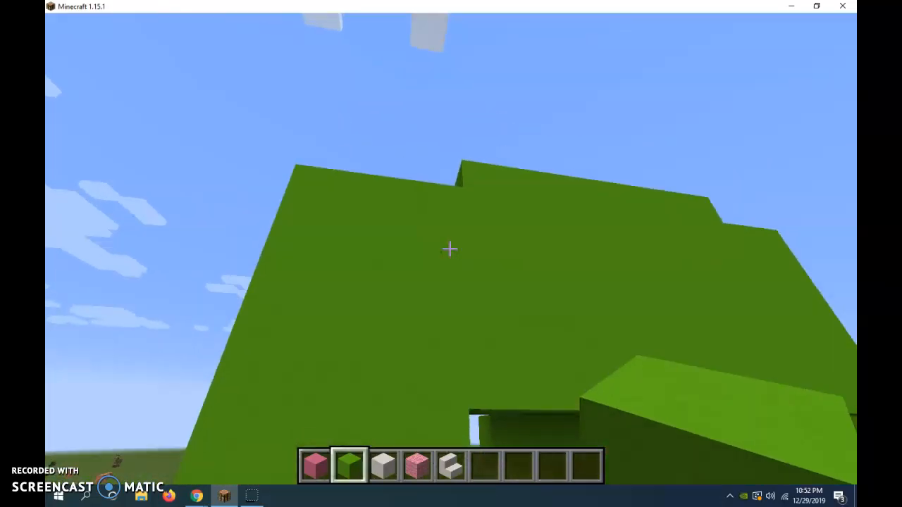
pyautogui.moveTo(450, 253)
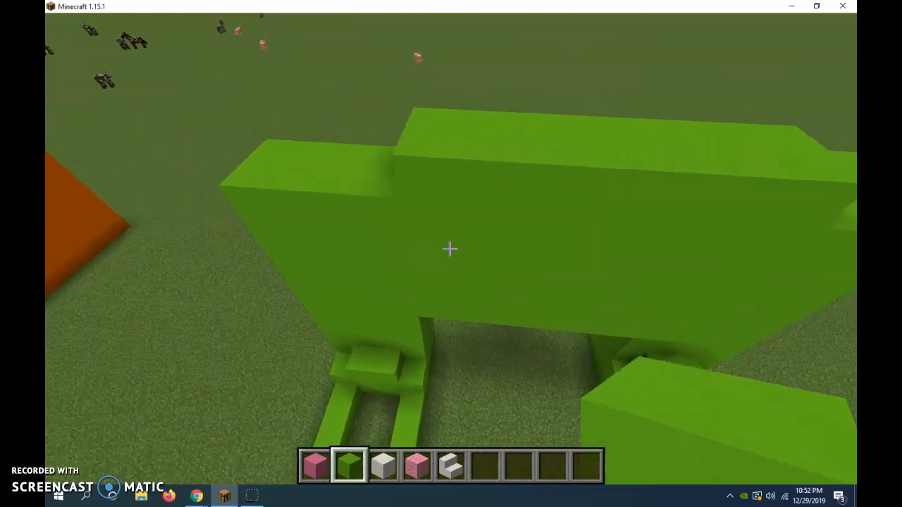
pyautogui.moveTo(451, 253)
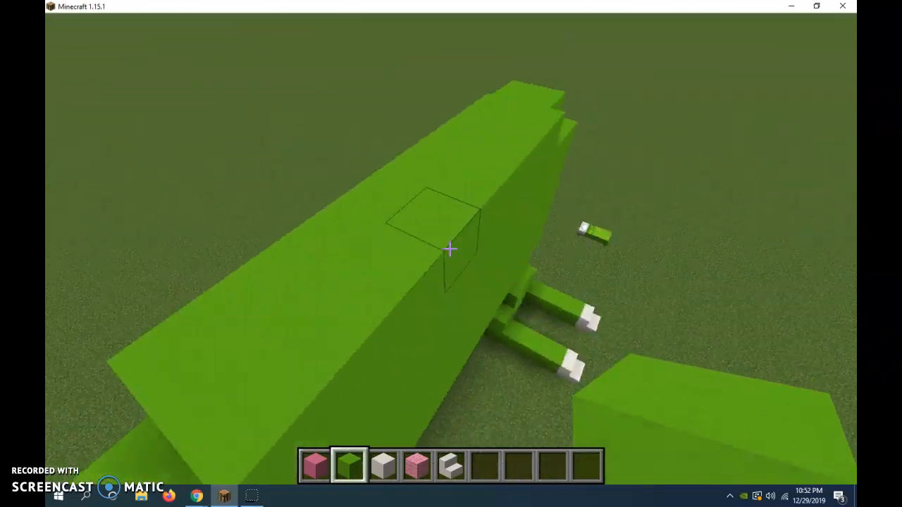
pyautogui.moveTo(451, 254)
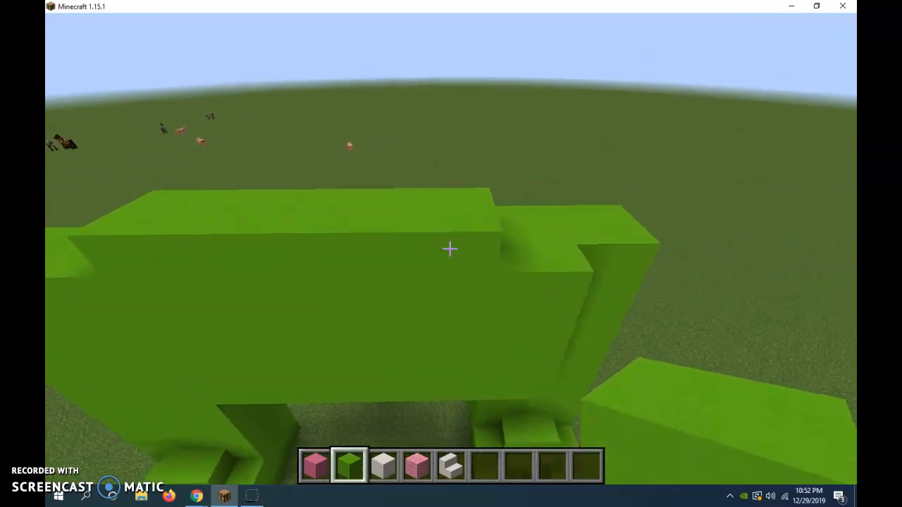
pyautogui.moveTo(451, 248)
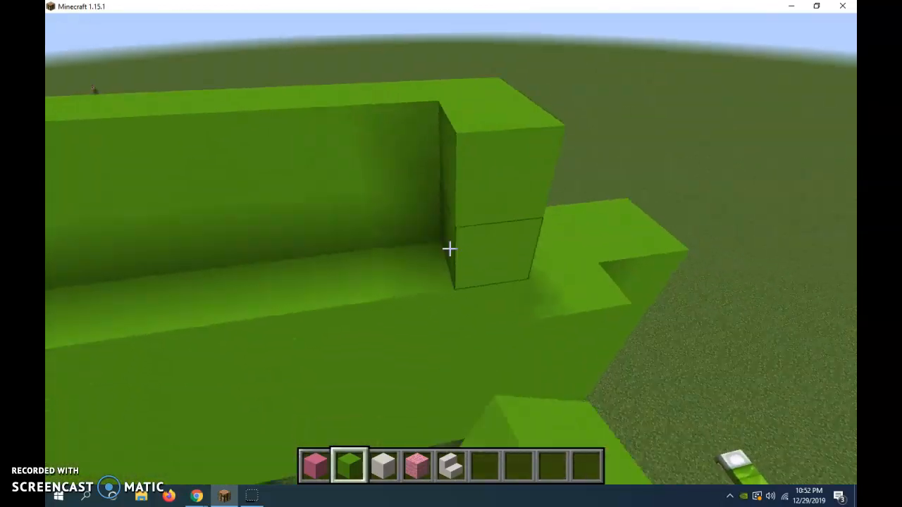
pyautogui.moveTo(451, 248)
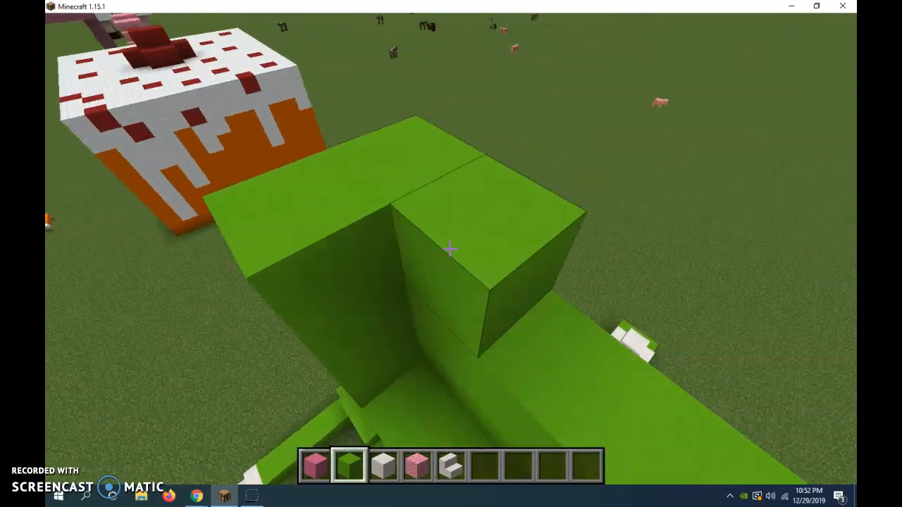
pyautogui.moveTo(451, 254)
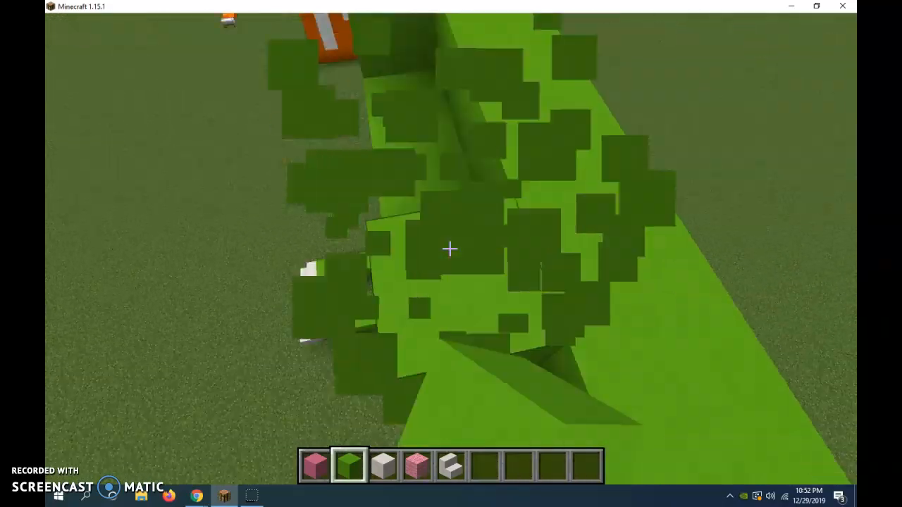
pyautogui.moveTo(451, 248)
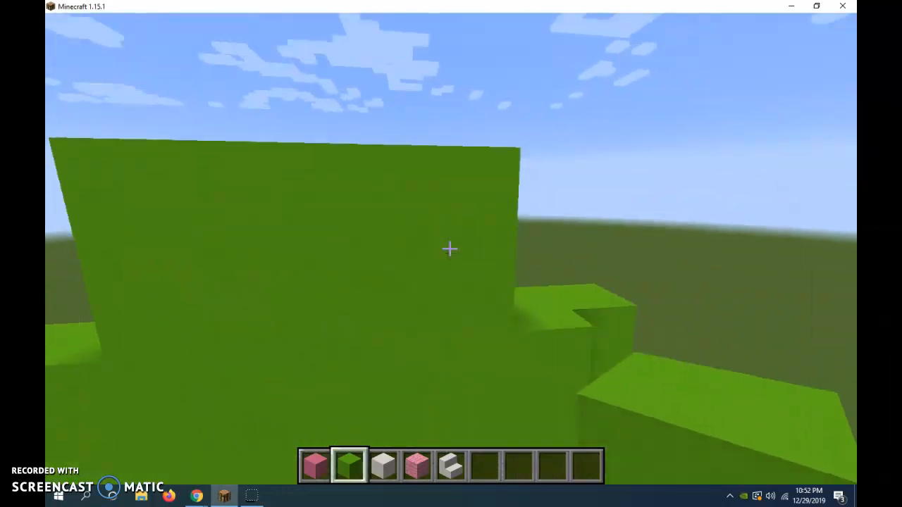
pyautogui.moveTo(451, 248)
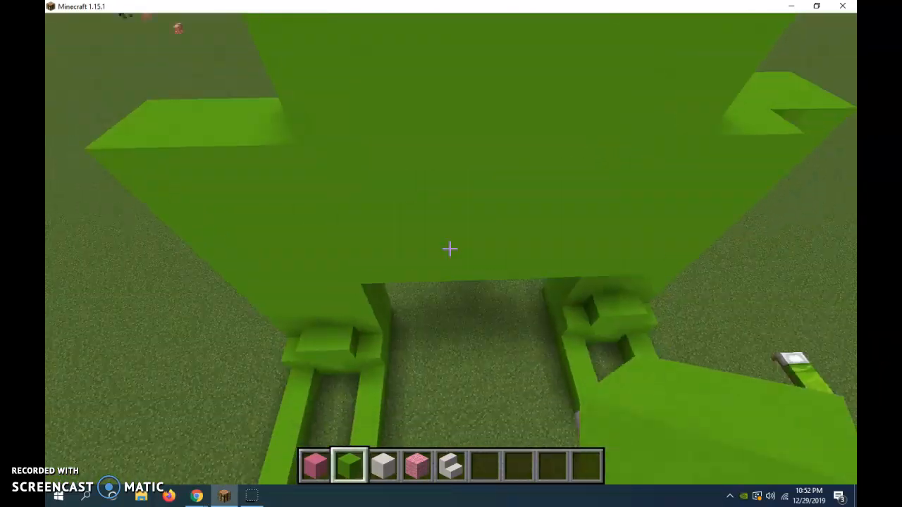
pyautogui.moveTo(451, 248)
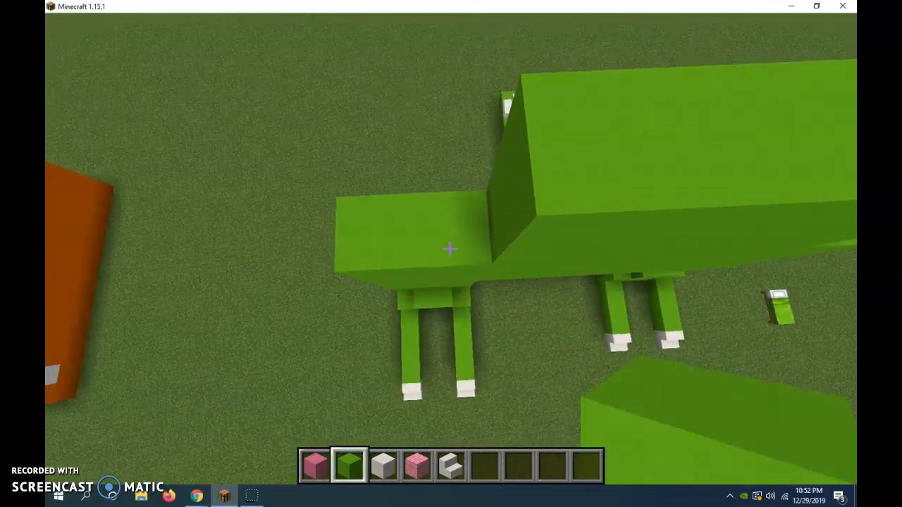
pyautogui.moveTo(451, 250)
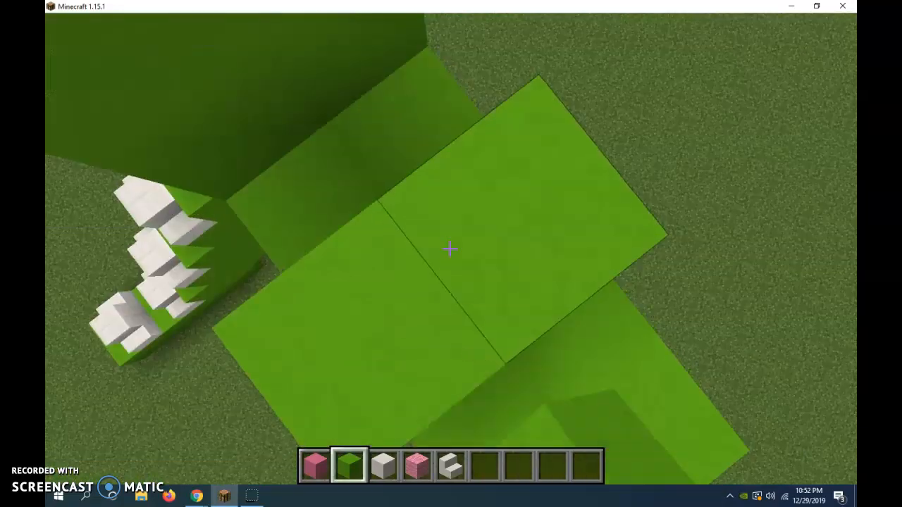
pyautogui.moveTo(451, 254)
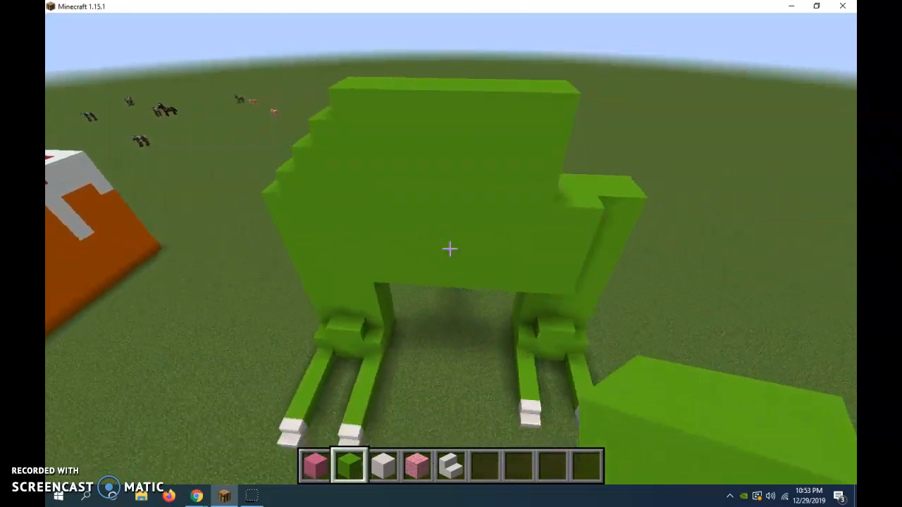
pyautogui.moveTo(451, 254)
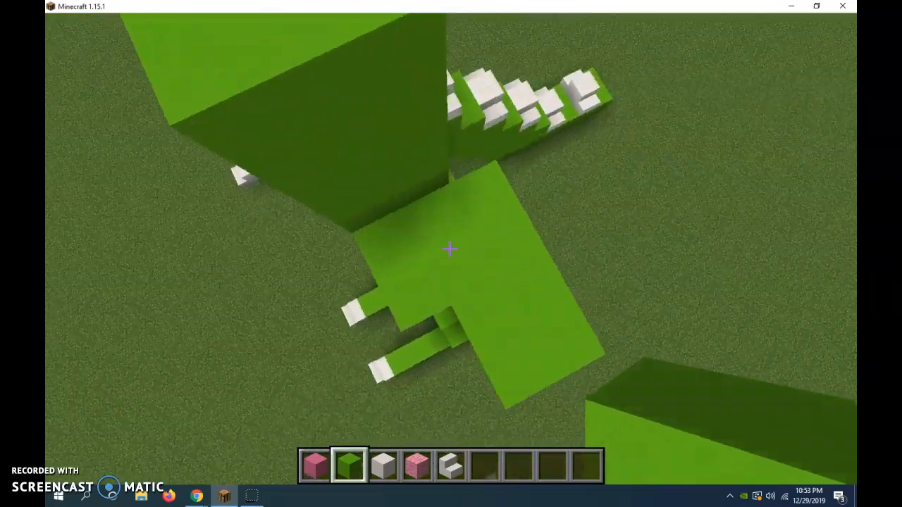
pyautogui.moveTo(451, 248)
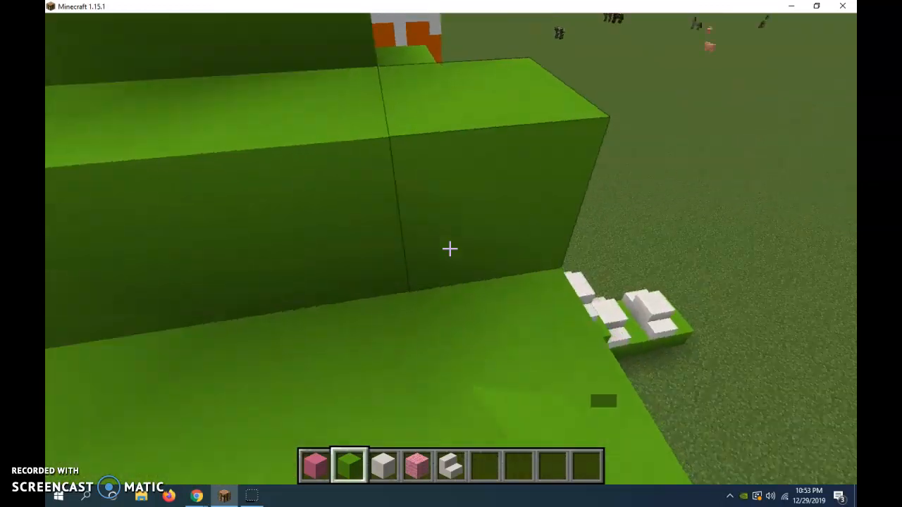
pyautogui.moveTo(451, 254)
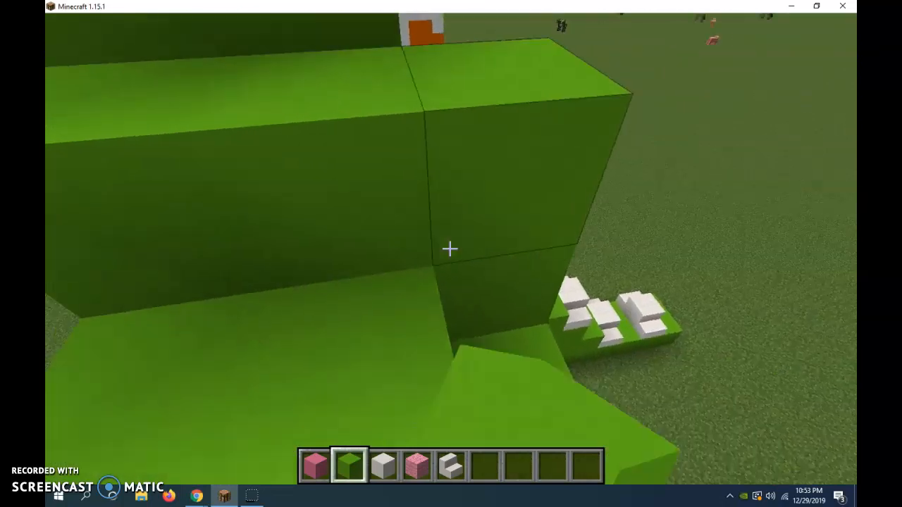
pyautogui.moveTo(451, 254)
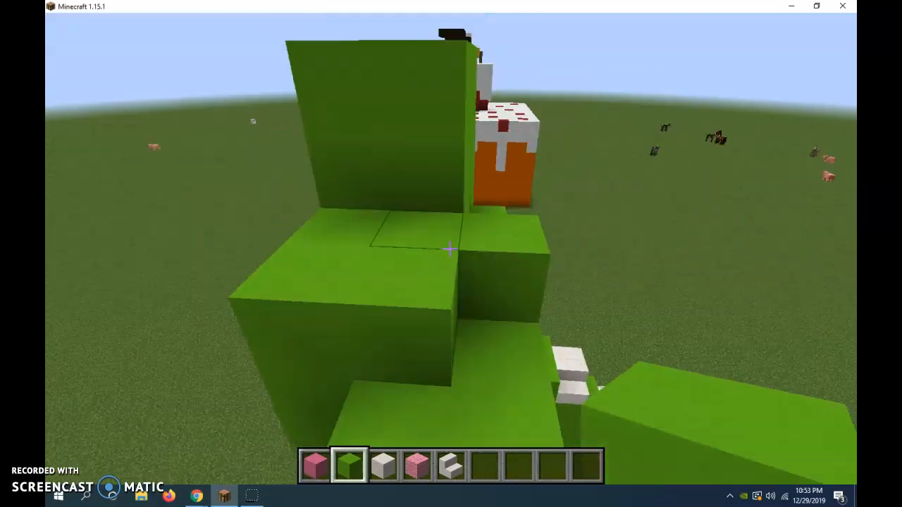
pyautogui.moveTo(451, 253)
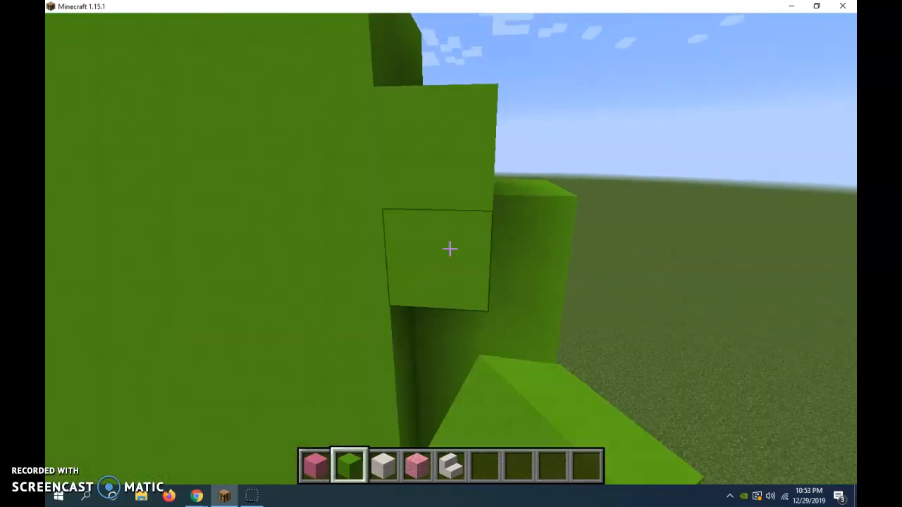
pyautogui.moveTo(451, 248)
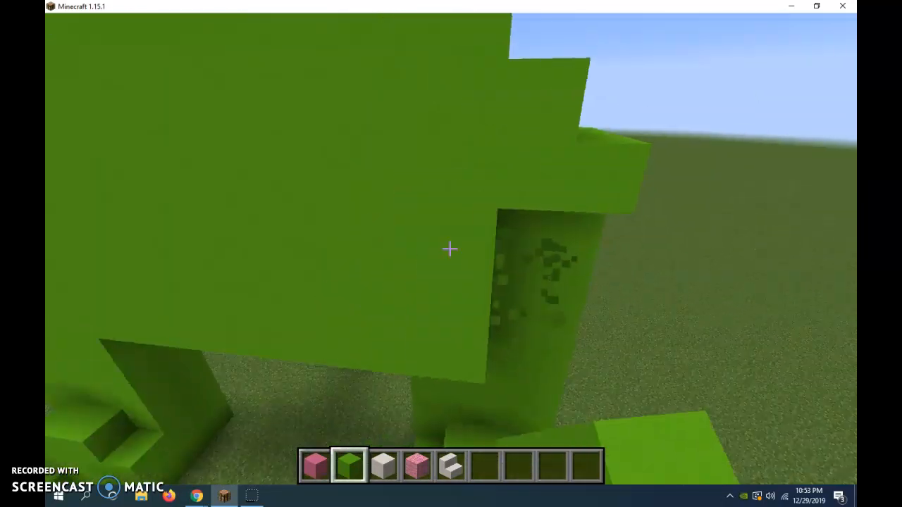
pyautogui.moveTo(451, 253)
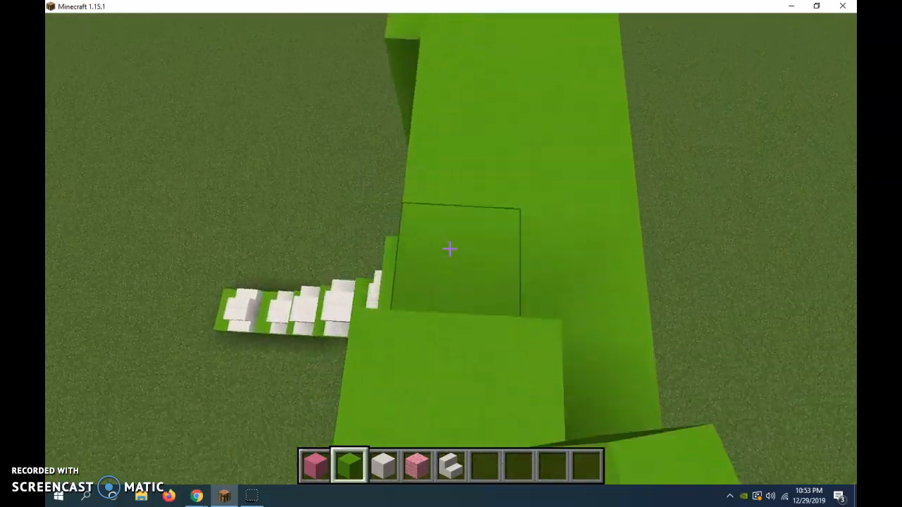
pyautogui.moveTo(451, 254)
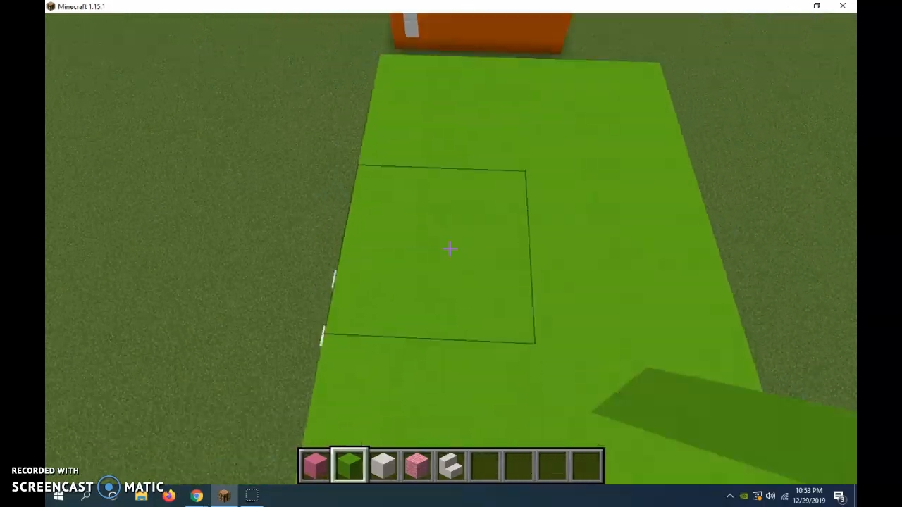
pyautogui.moveTo(451, 254)
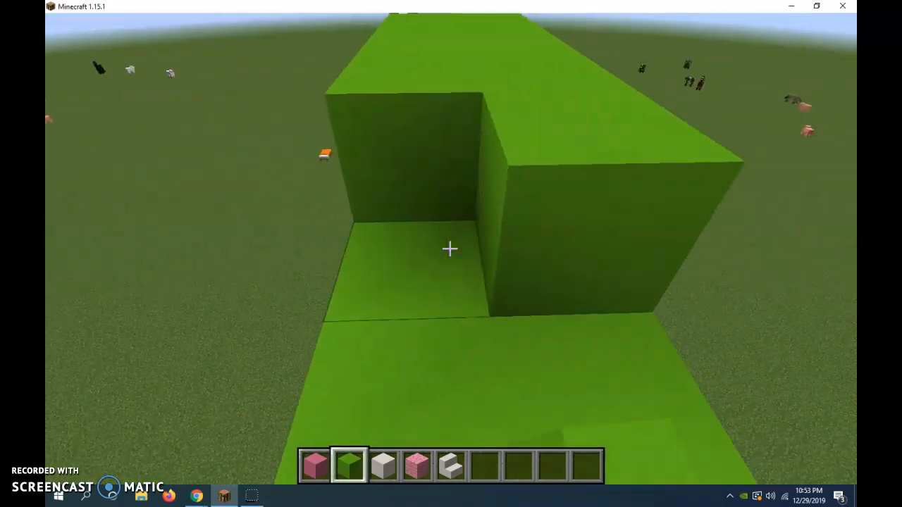
pyautogui.moveTo(450, 248)
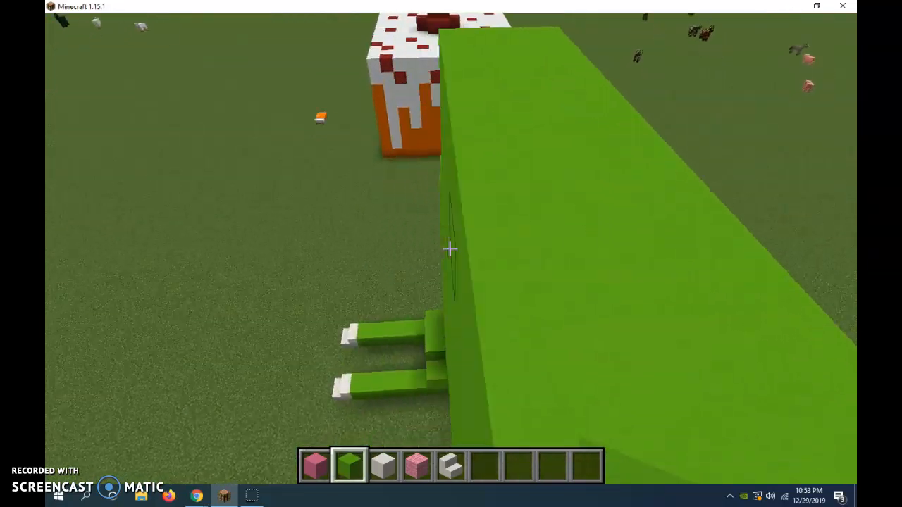
pyautogui.moveTo(450, 253)
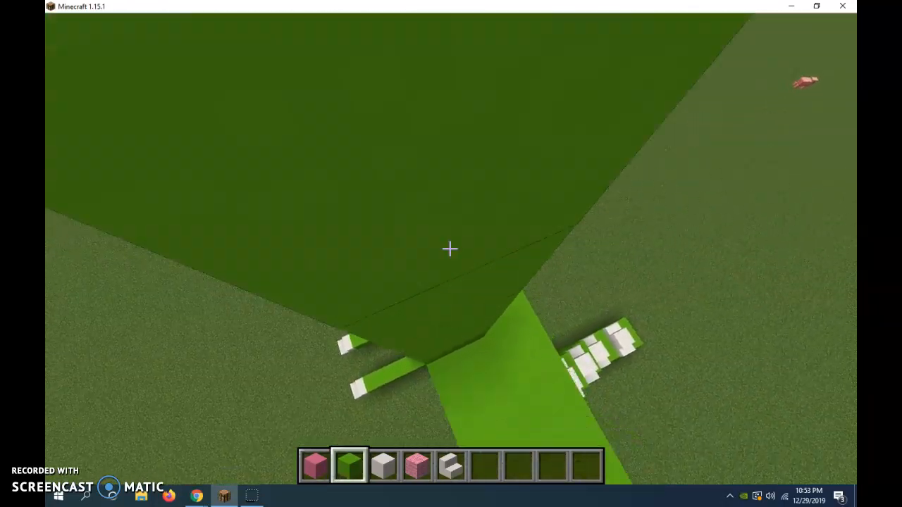
pyautogui.moveTo(451, 248)
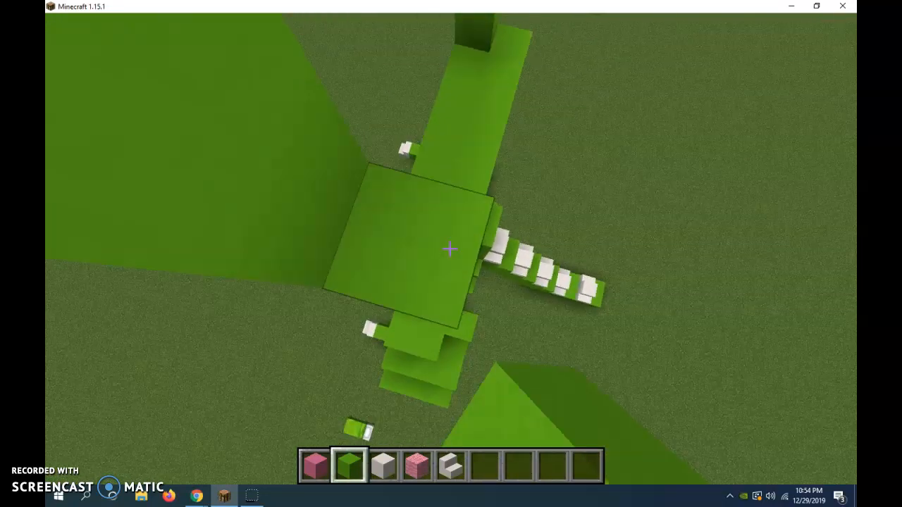
pyautogui.moveTo(451, 254)
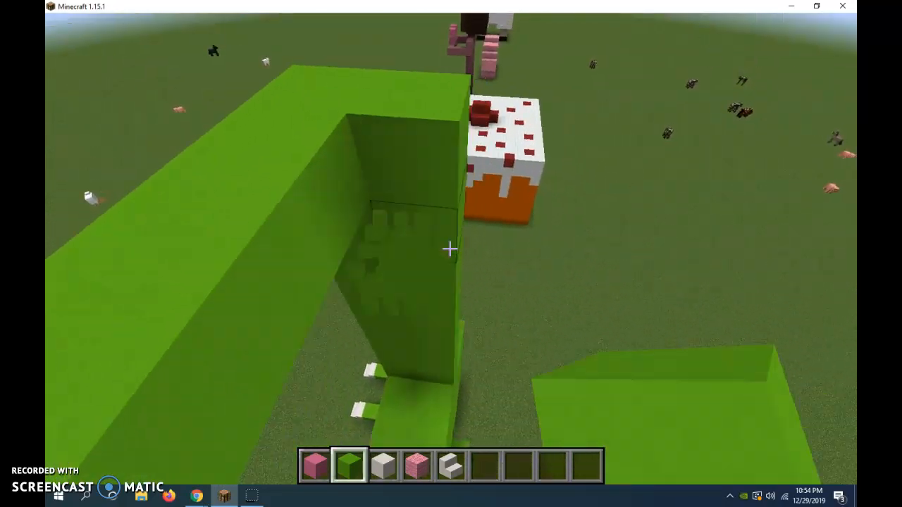
pyautogui.moveTo(451, 253)
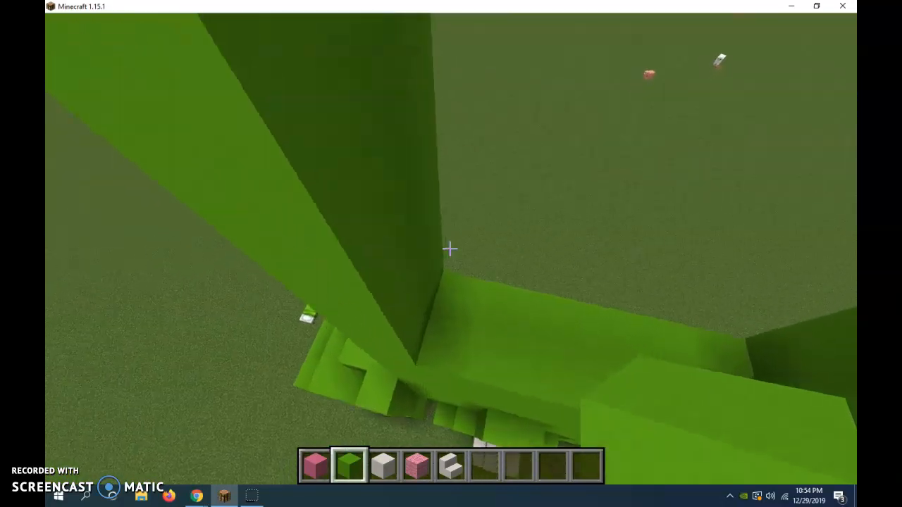
pyautogui.moveTo(451, 248)
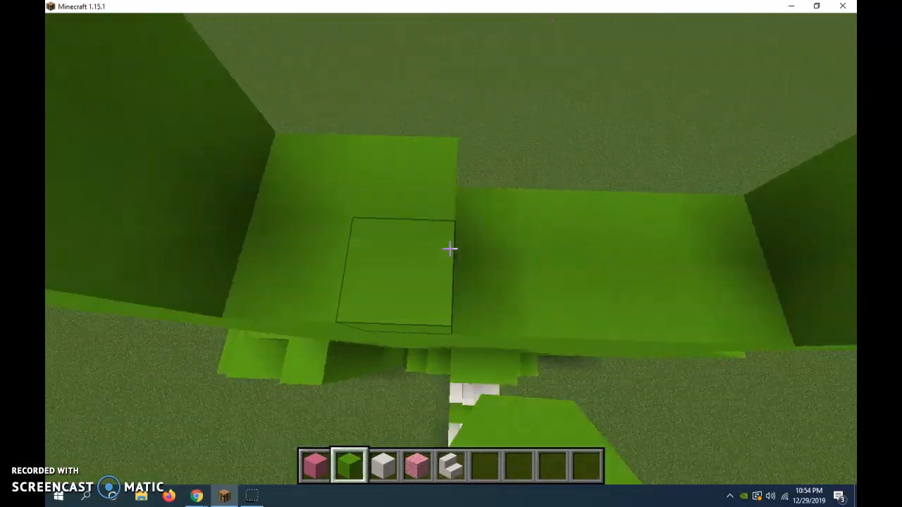
pyautogui.moveTo(451, 253)
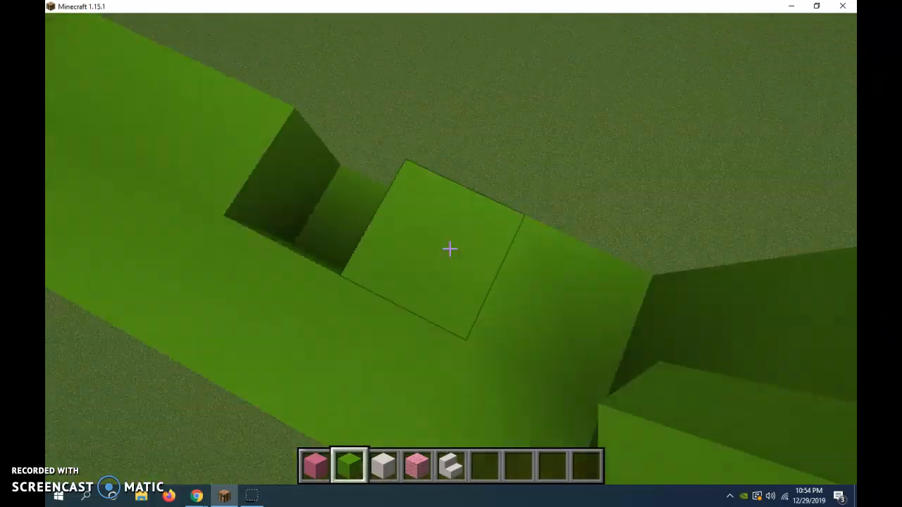
pyautogui.moveTo(451, 248)
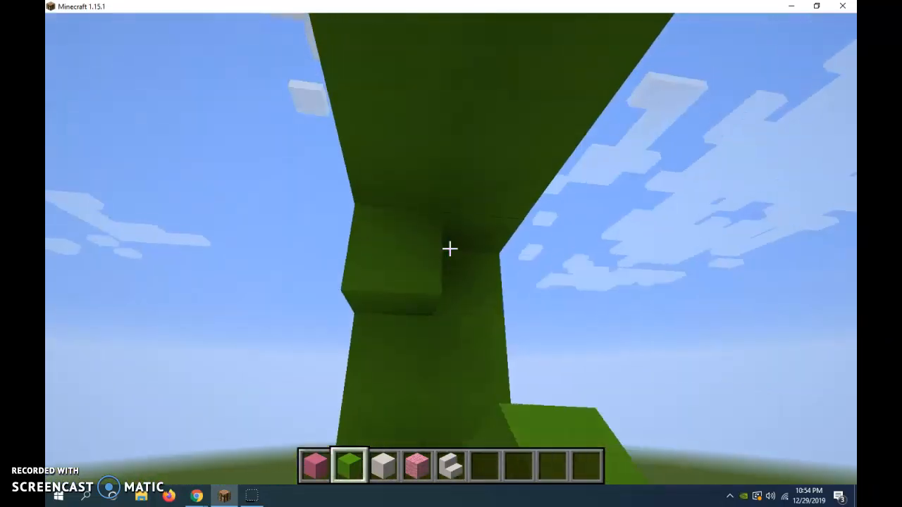
pyautogui.moveTo(451, 248)
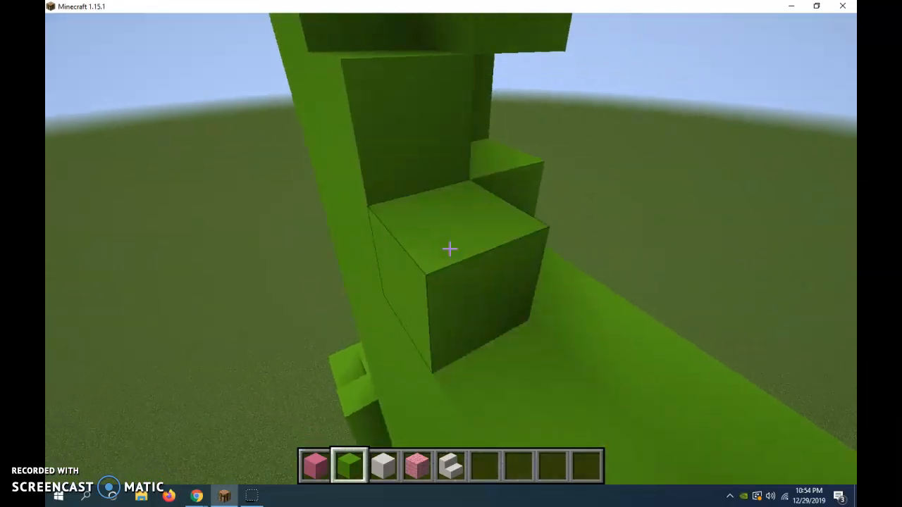
pyautogui.moveTo(451, 248)
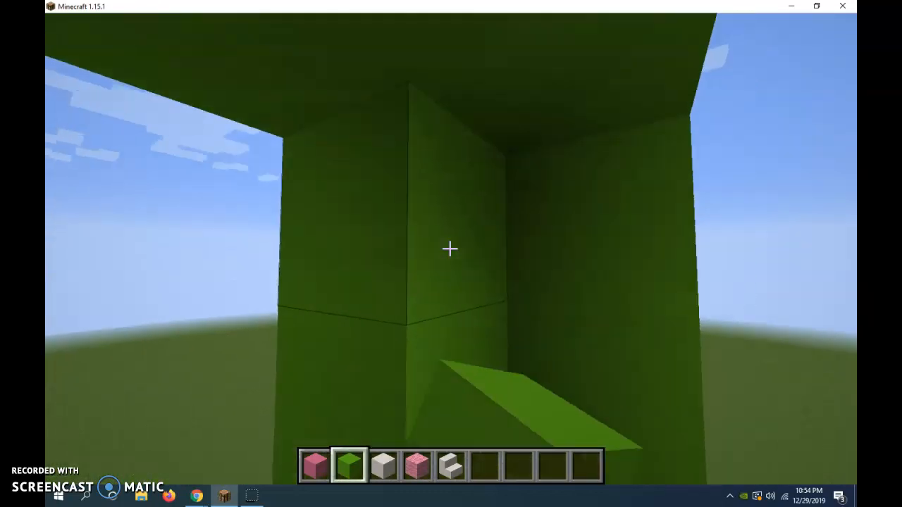
pyautogui.moveTo(451, 248)
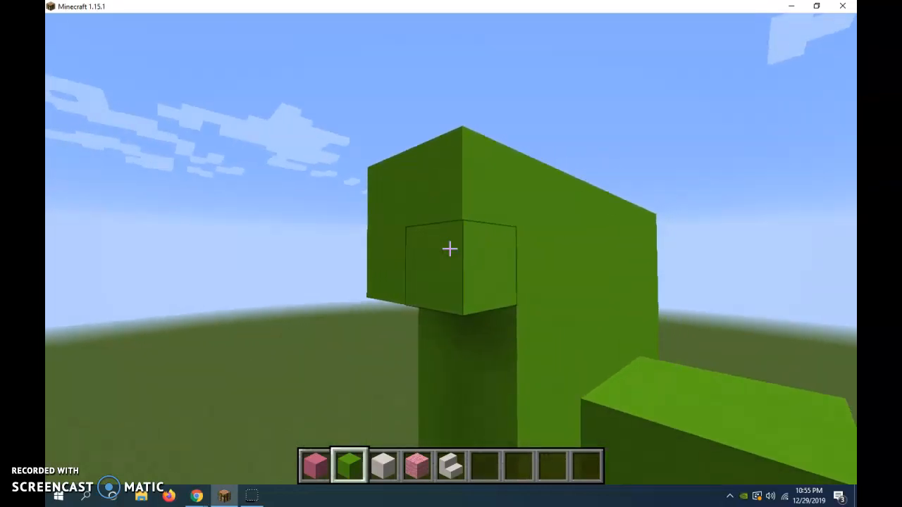
pyautogui.moveTo(451, 254)
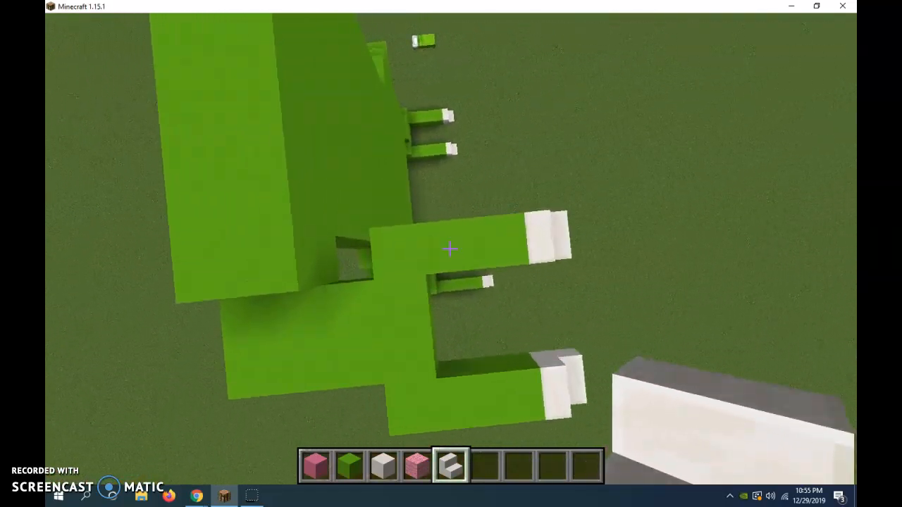
pyautogui.moveTo(451, 253)
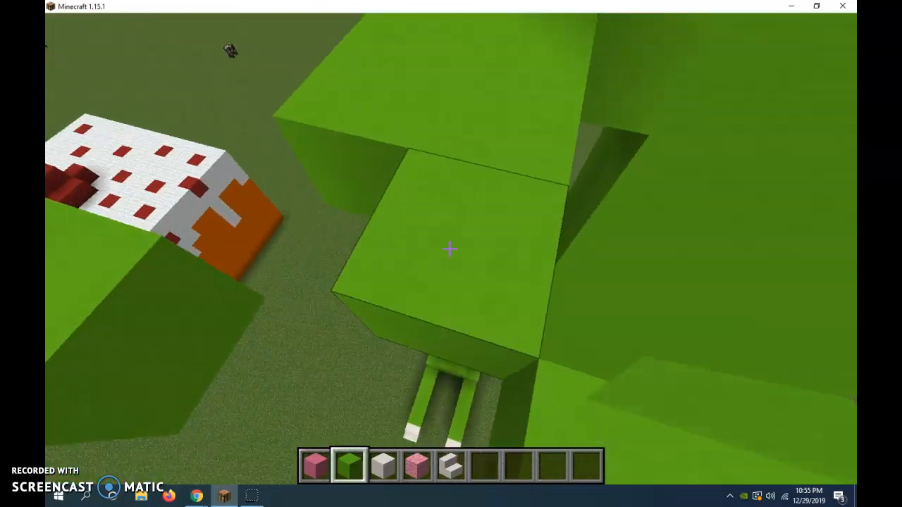
pyautogui.moveTo(451, 249)
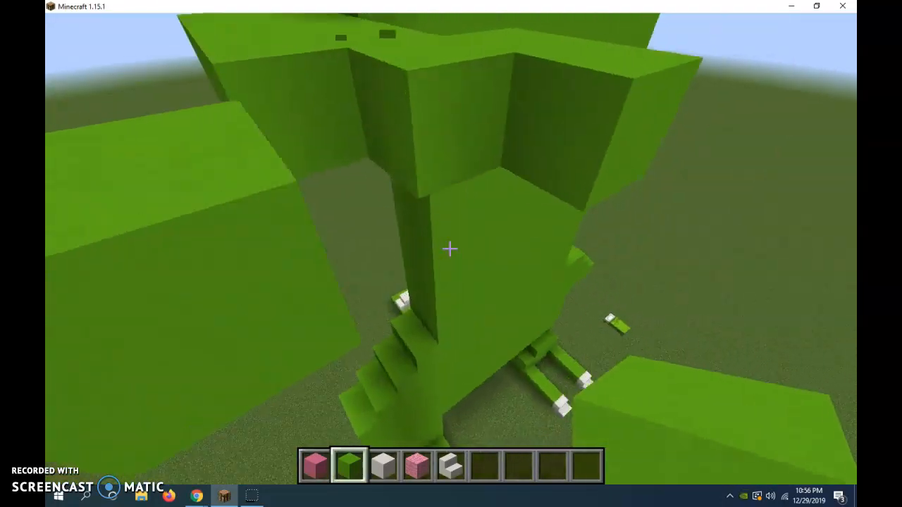
pyautogui.moveTo(451, 248)
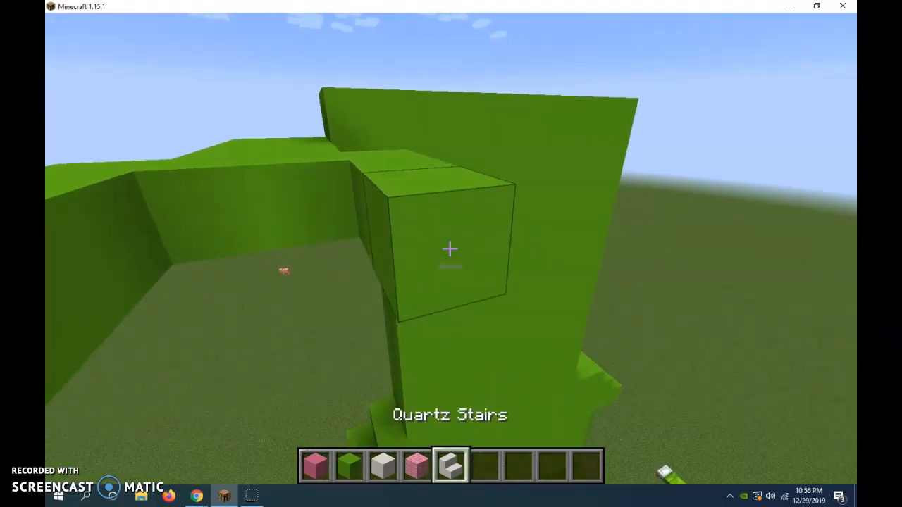
pyautogui.moveTo(451, 248)
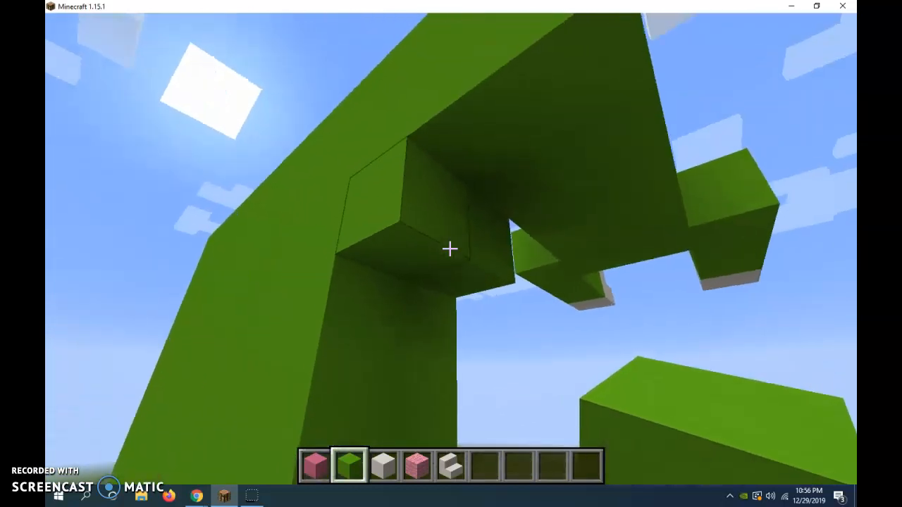
pyautogui.moveTo(451, 253)
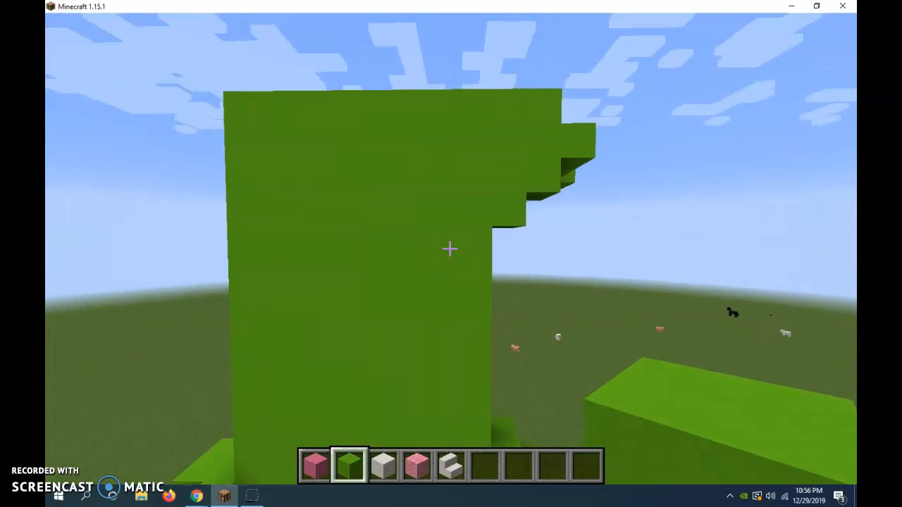
pyautogui.moveTo(451, 254)
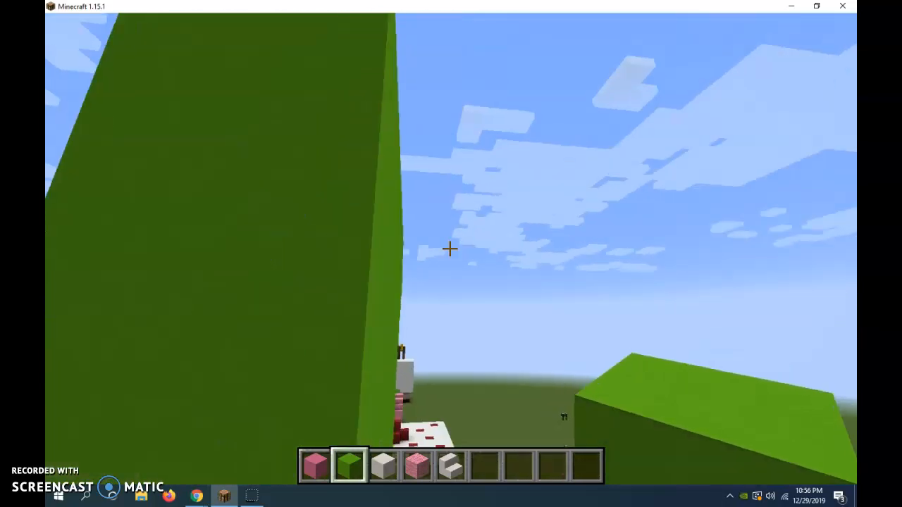
pyautogui.moveTo(451, 254)
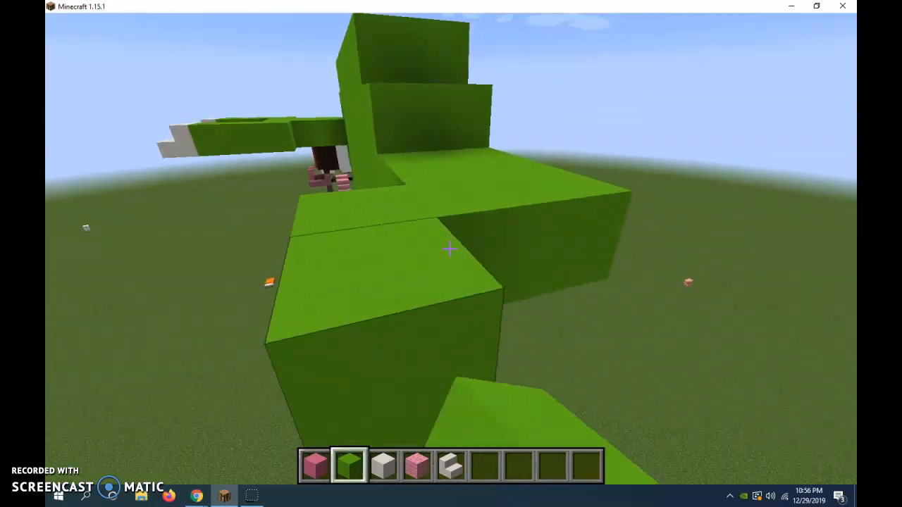
pyautogui.moveTo(451, 248)
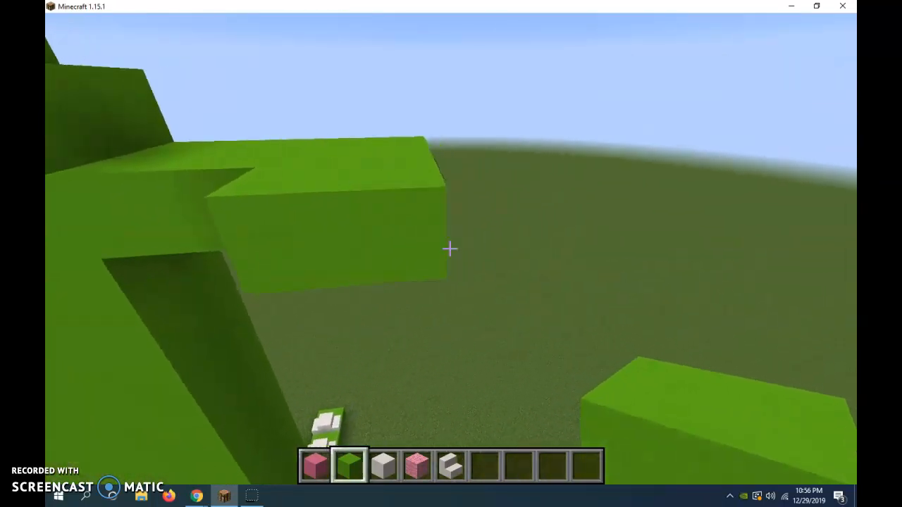
pyautogui.moveTo(451, 248)
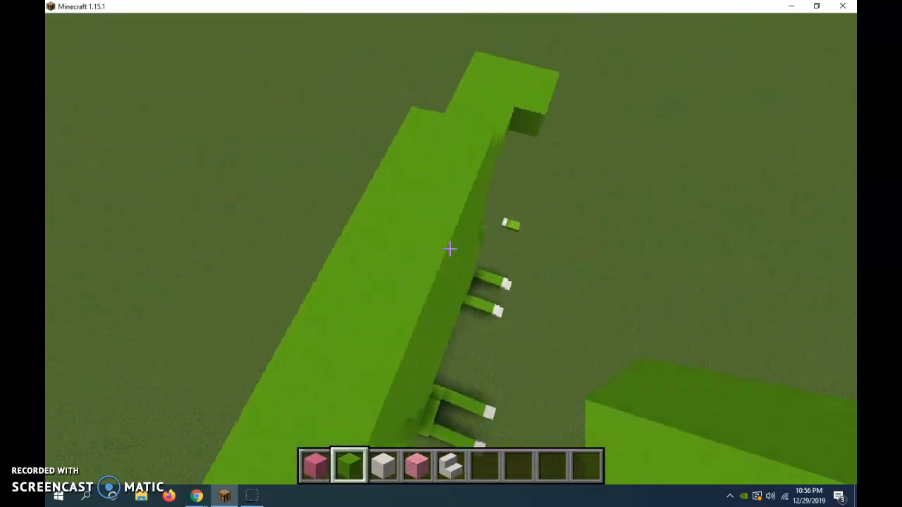
pyautogui.moveTo(451, 248)
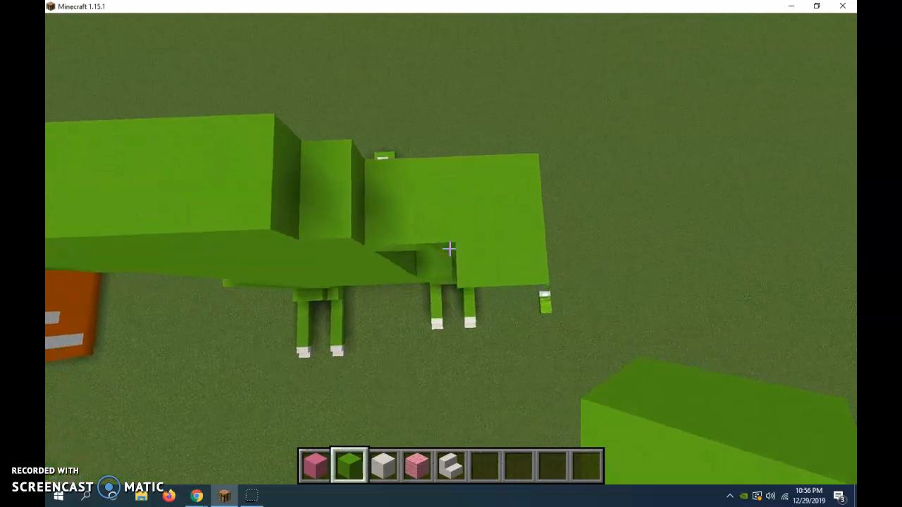
pyautogui.moveTo(451, 248)
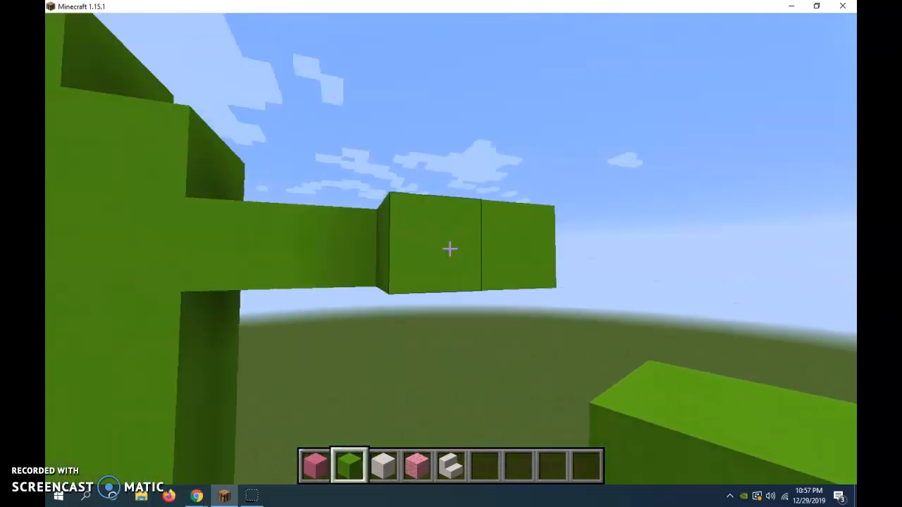
pyautogui.moveTo(450, 253)
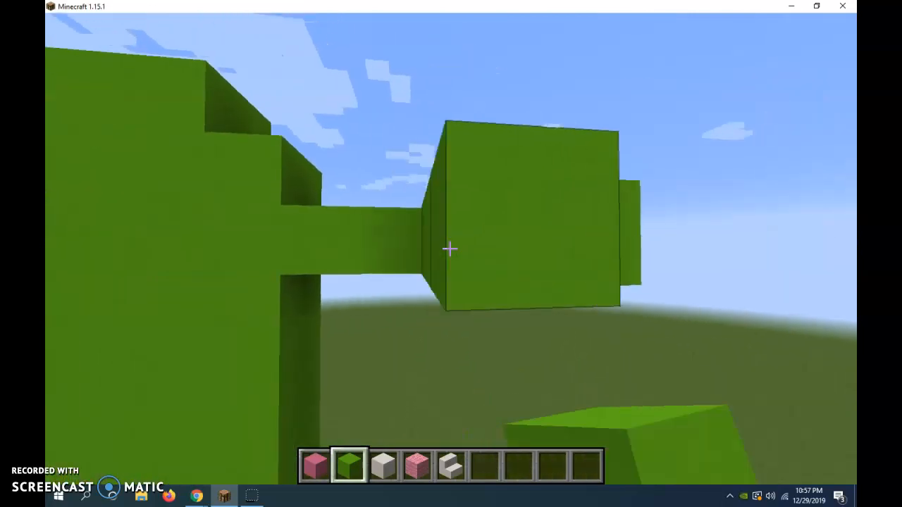
pyautogui.moveTo(451, 253)
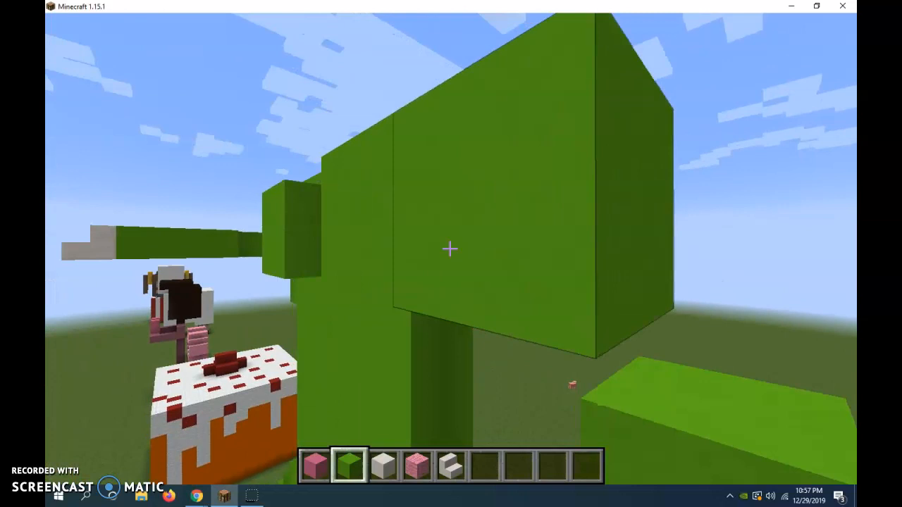
pyautogui.moveTo(451, 248)
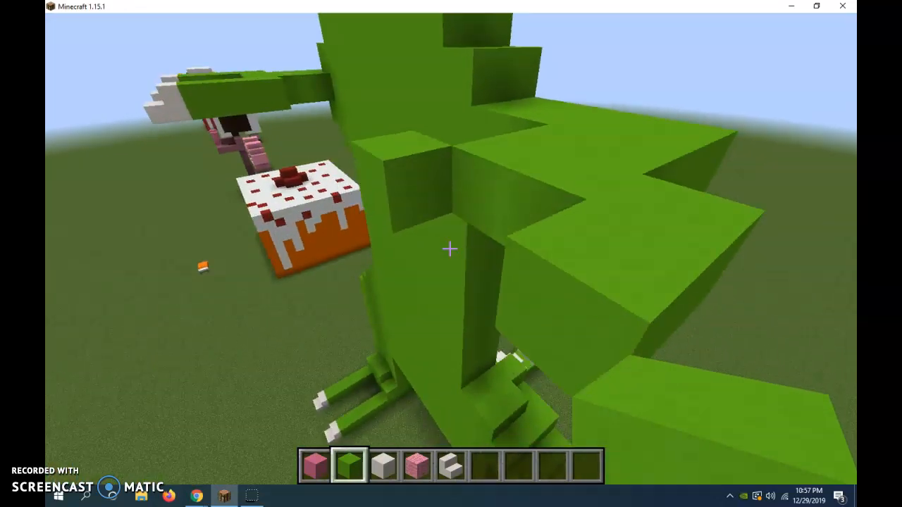
pyautogui.moveTo(451, 254)
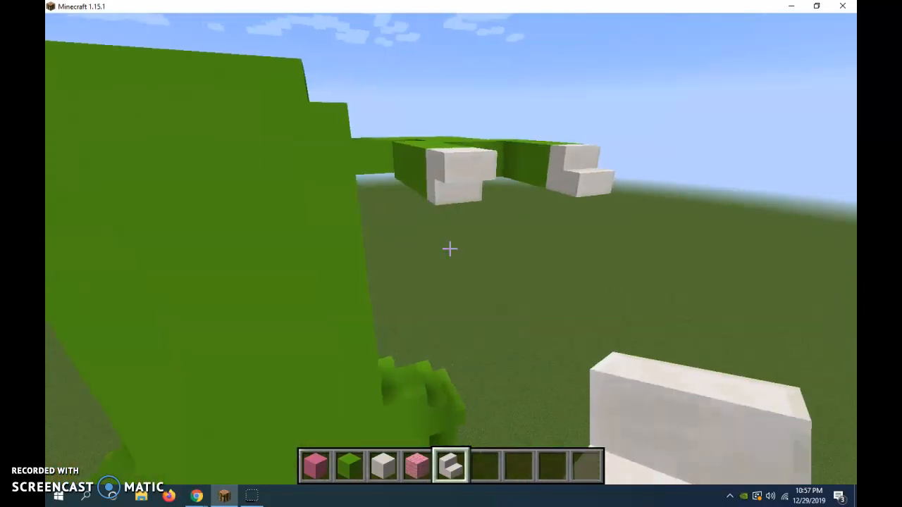
pyautogui.moveTo(451, 254)
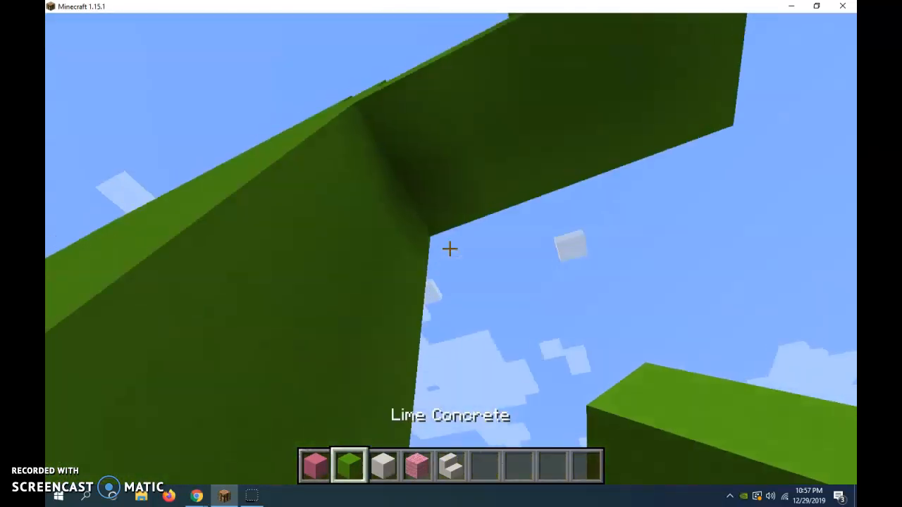
pyautogui.moveTo(451, 248)
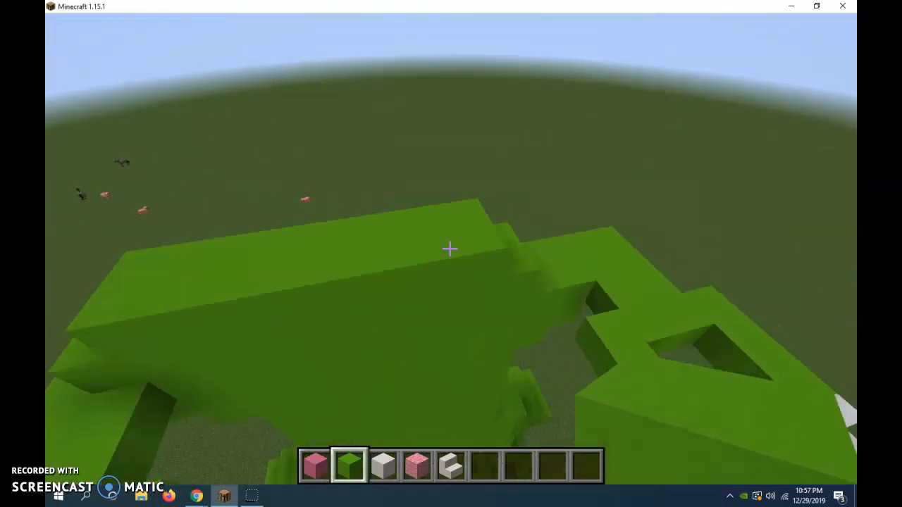
pyautogui.moveTo(451, 253)
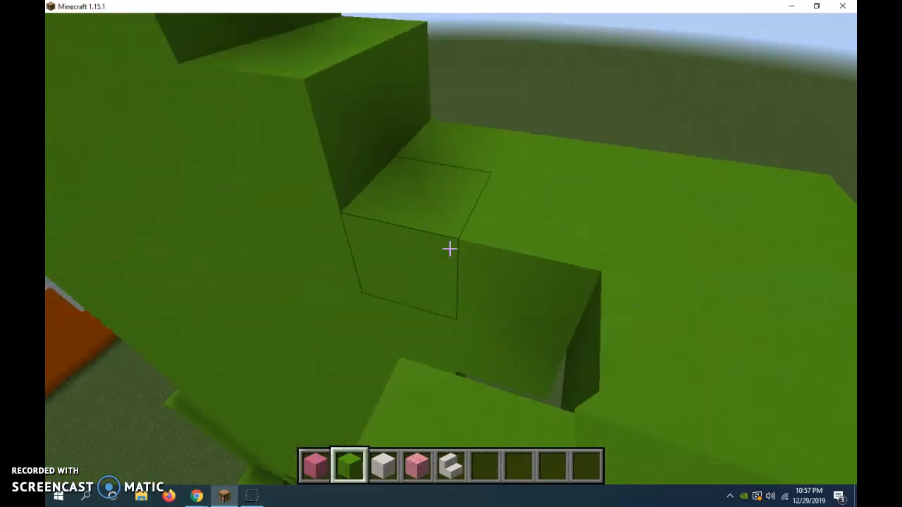
pyautogui.moveTo(451, 254)
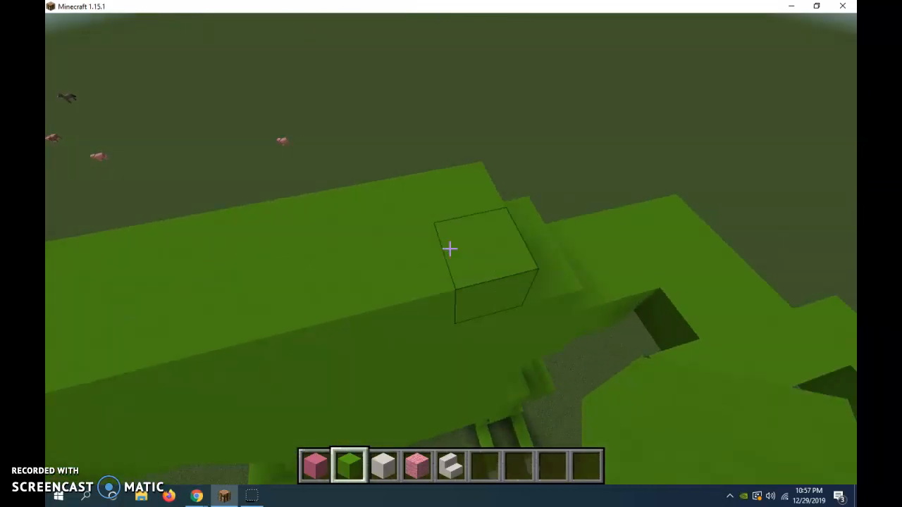
pyautogui.moveTo(451, 253)
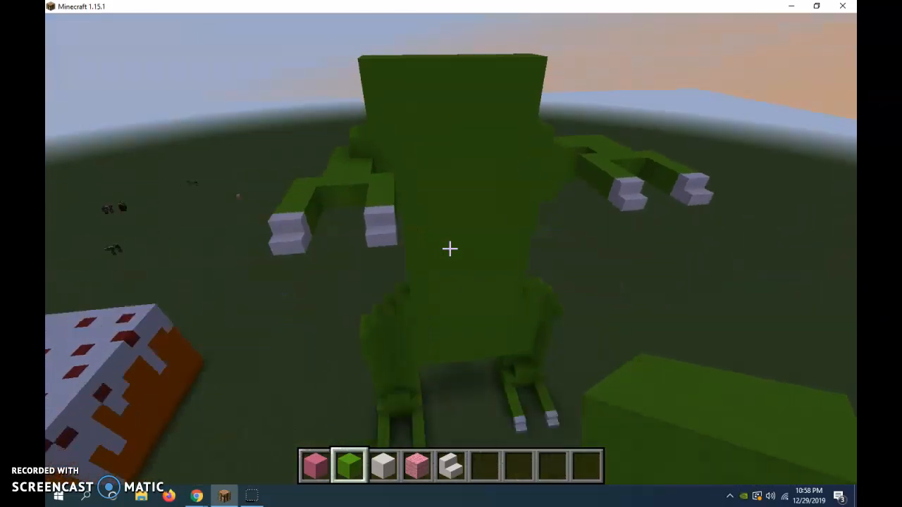
pyautogui.press('Escape')
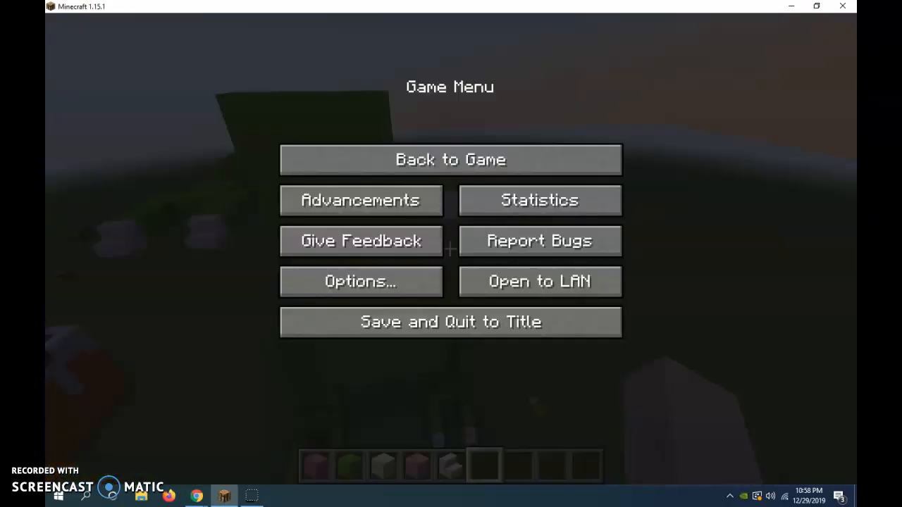
pyautogui.click(451, 159)
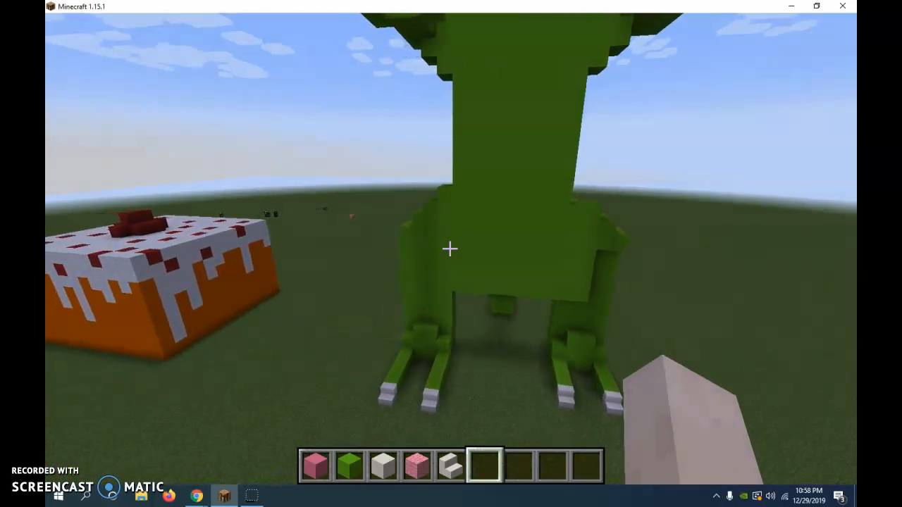
pyautogui.moveTo(451, 248)
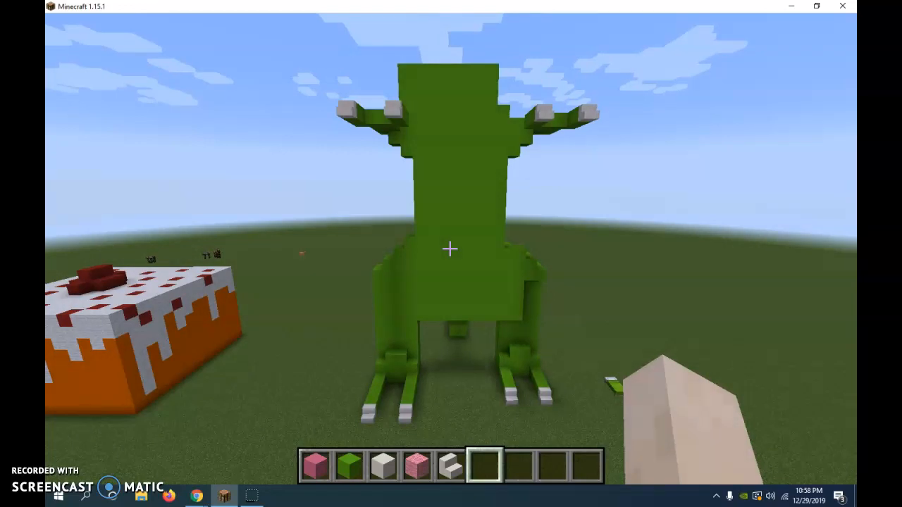
pyautogui.moveTo(451, 248)
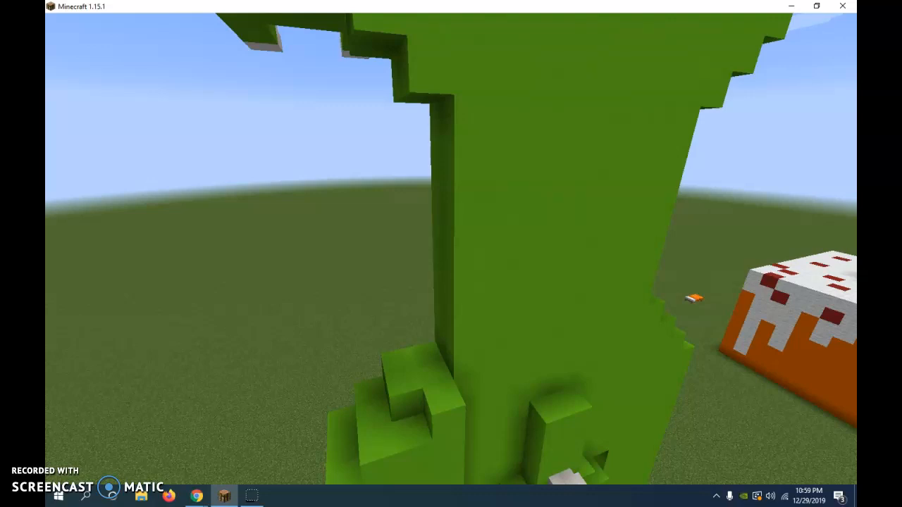
pyautogui.moveTo(451, 254)
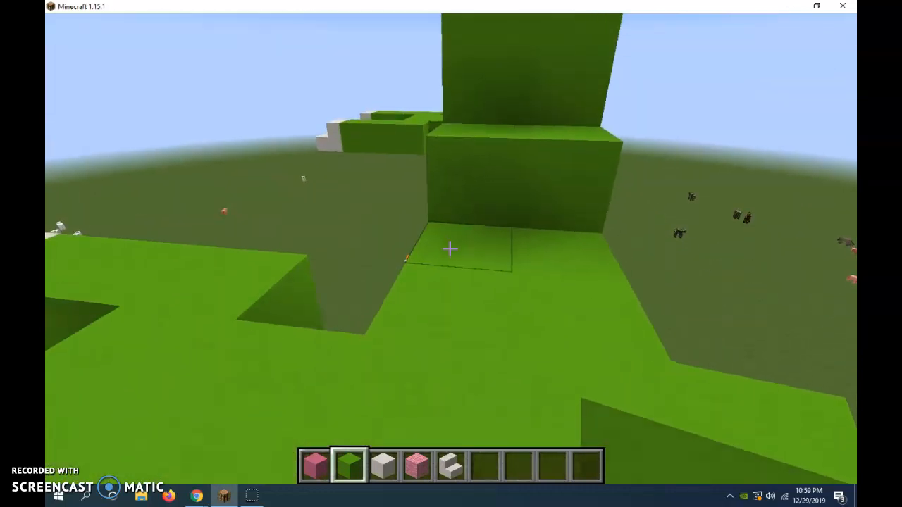
pyautogui.moveTo(451, 254)
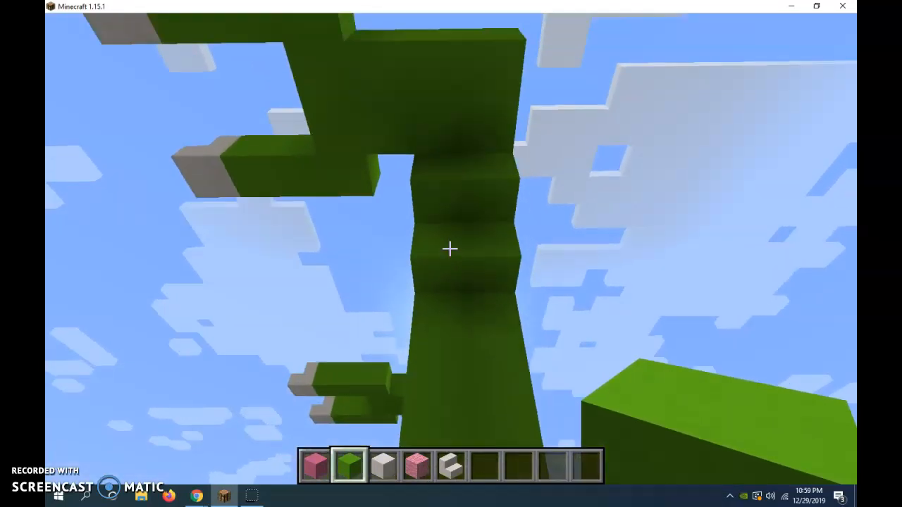
pyautogui.moveTo(451, 248)
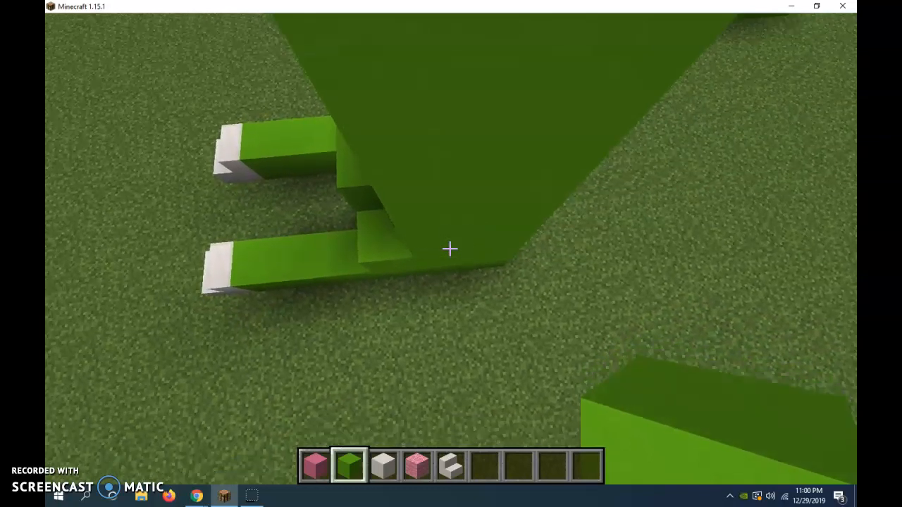
pyautogui.moveTo(451, 248)
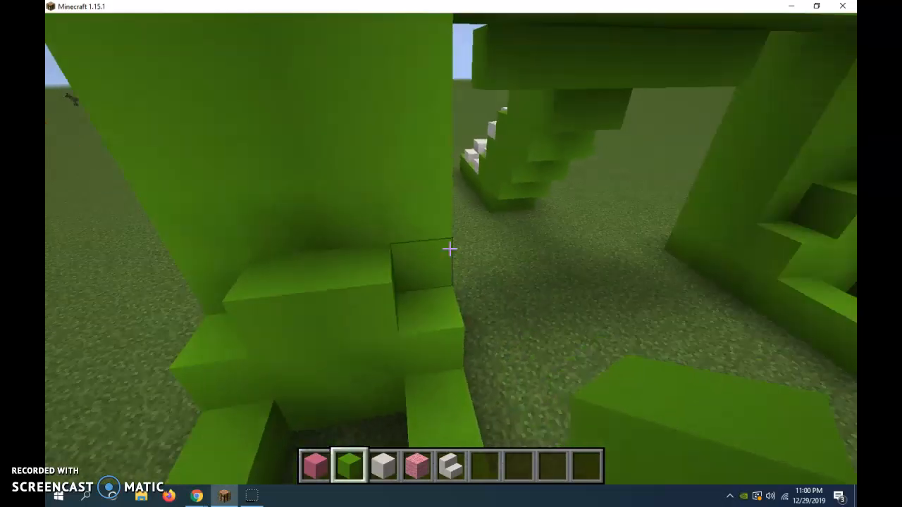
pyautogui.moveTo(451, 253)
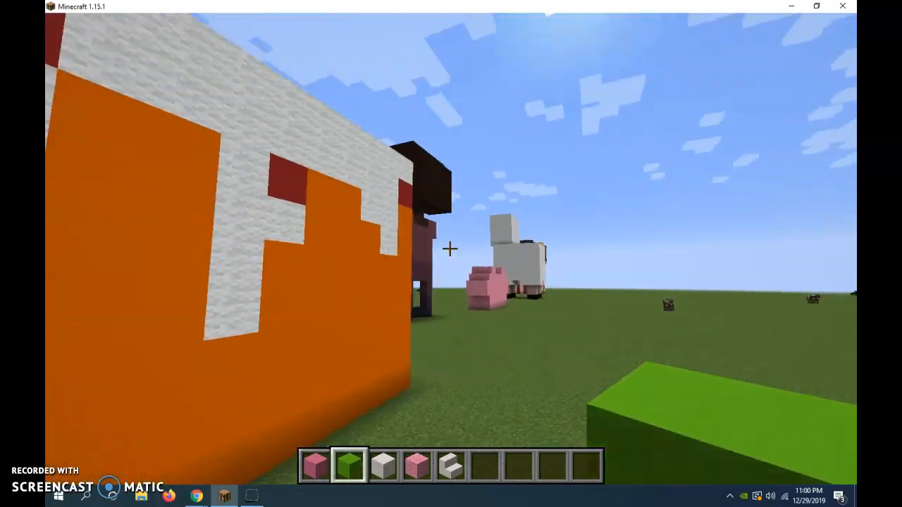
pyautogui.moveTo(451, 254)
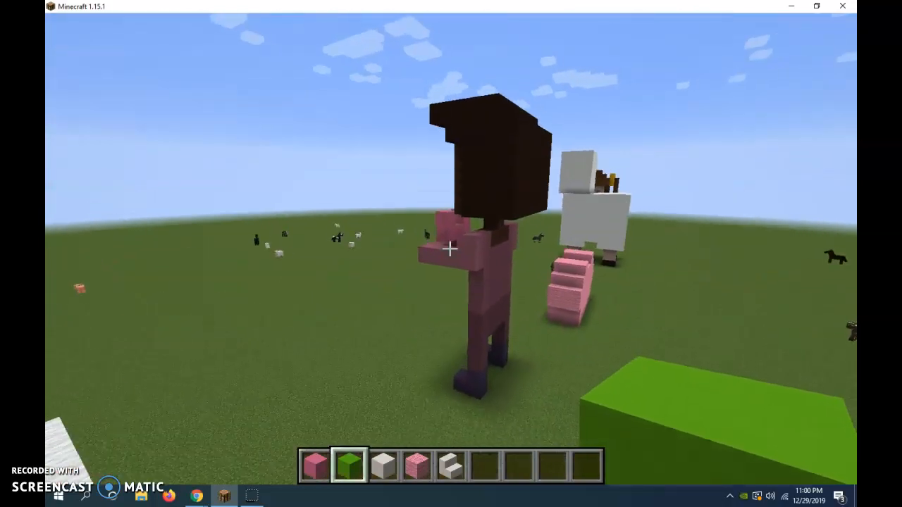
pyautogui.moveTo(451, 254)
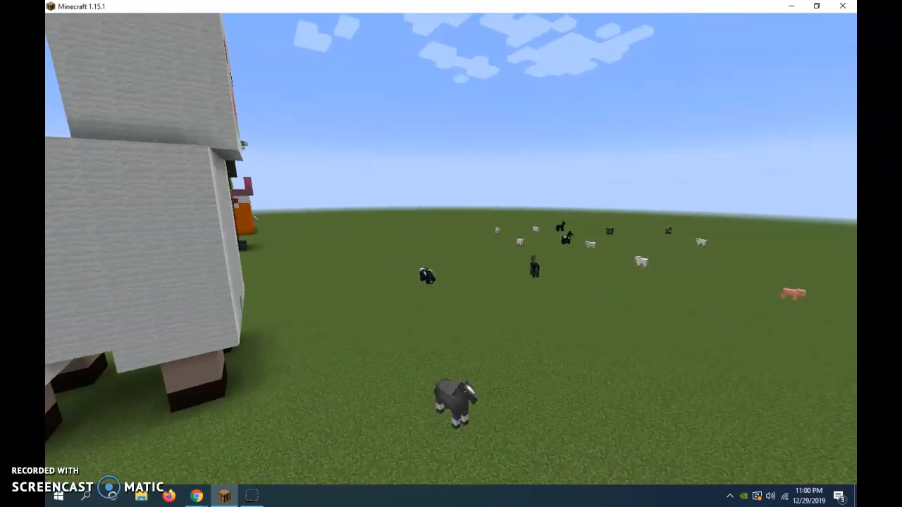
pyautogui.moveTo(451, 253)
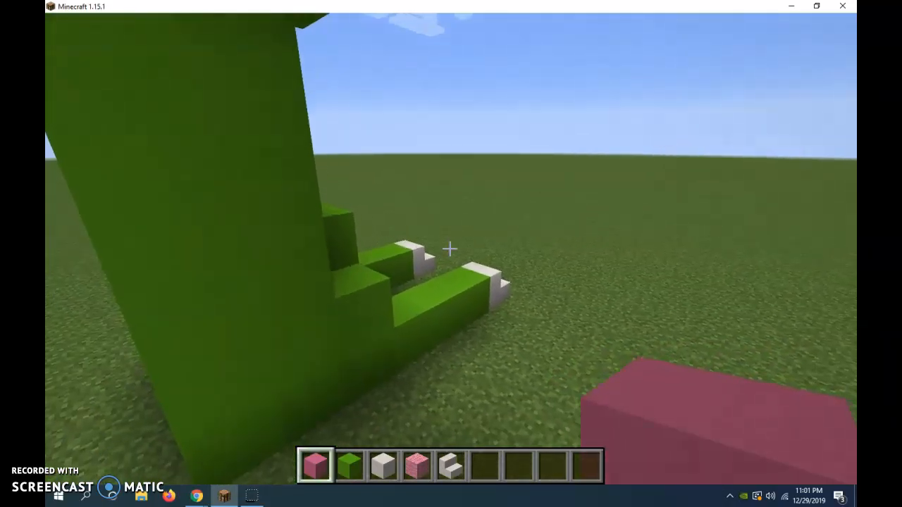
pyautogui.moveTo(451, 253)
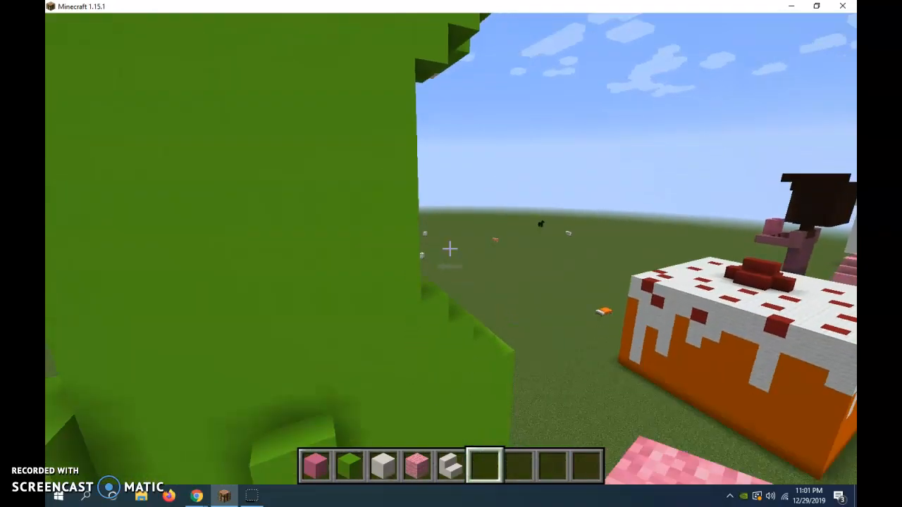
# Pause the game with Escape as the build battle ends.
pyautogui.press('Escape')
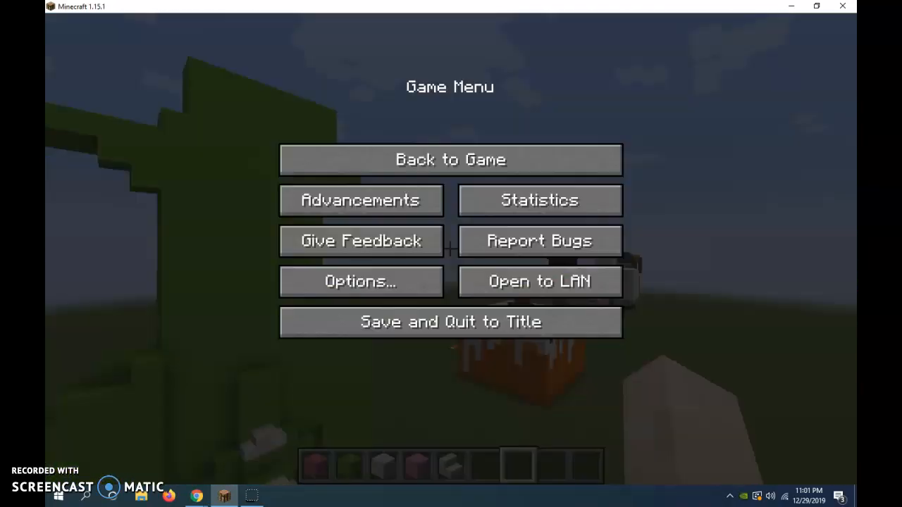